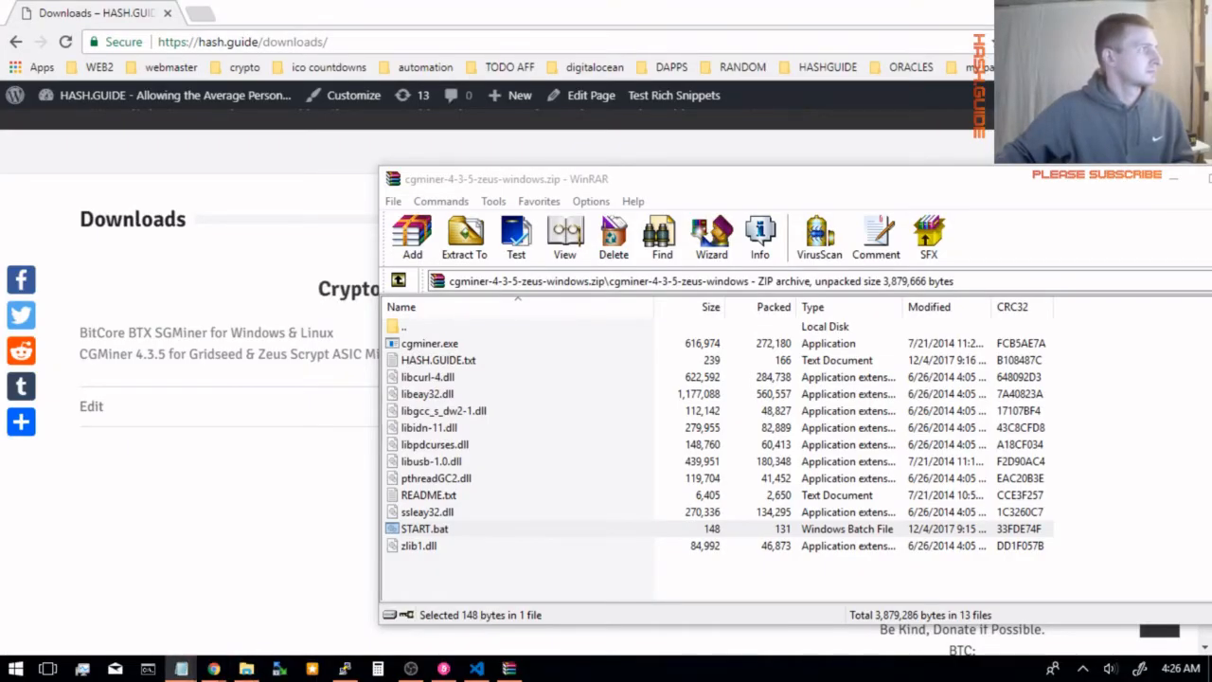
Step: Open START.bat from the cgminer archive in Notepad to edit its mining command
double_click(424, 529)
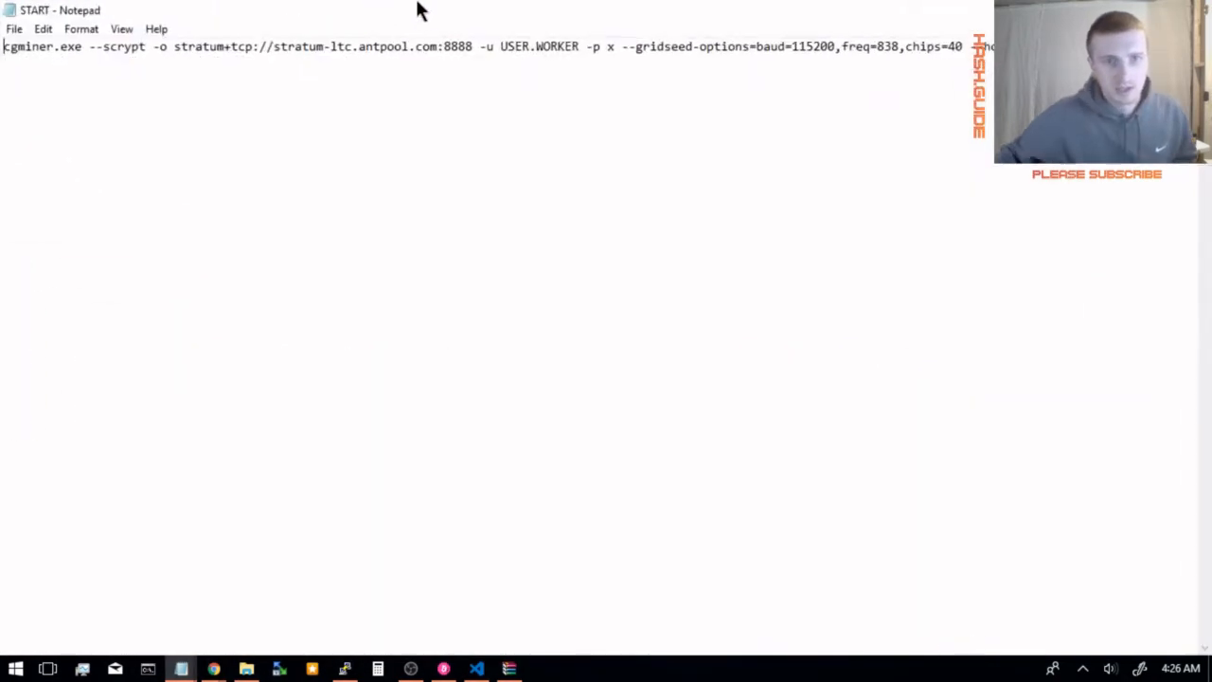
mouse_move(591, 390)
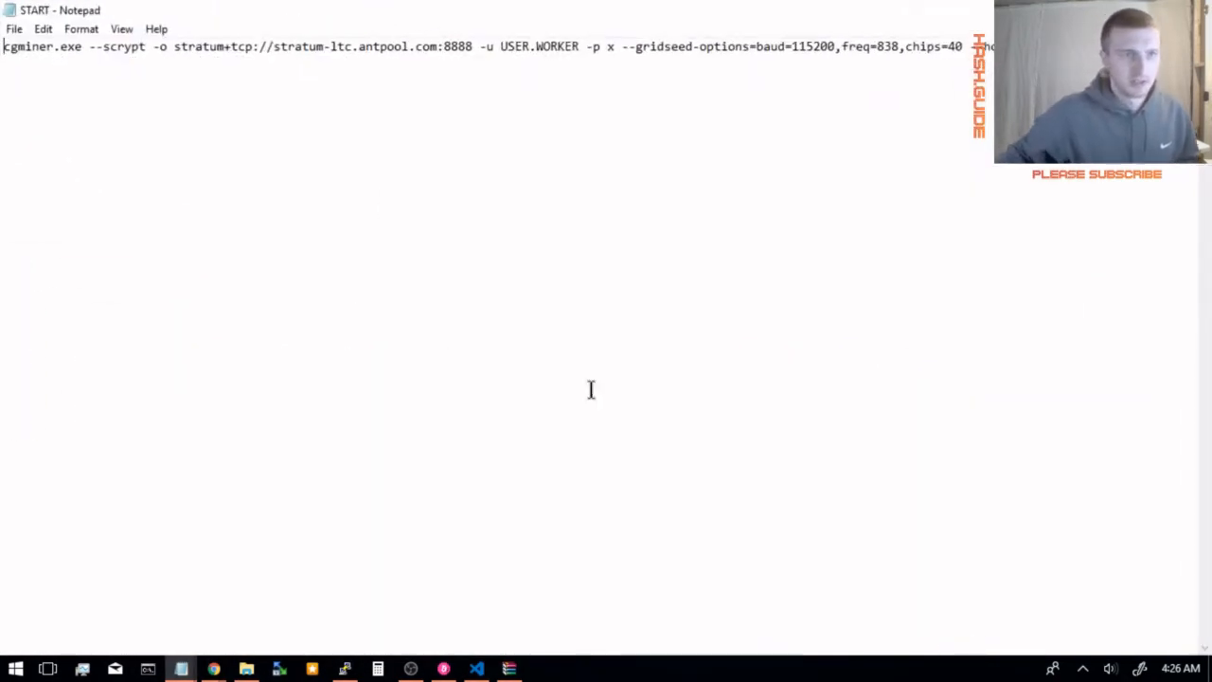
mouse_move(269, 175)
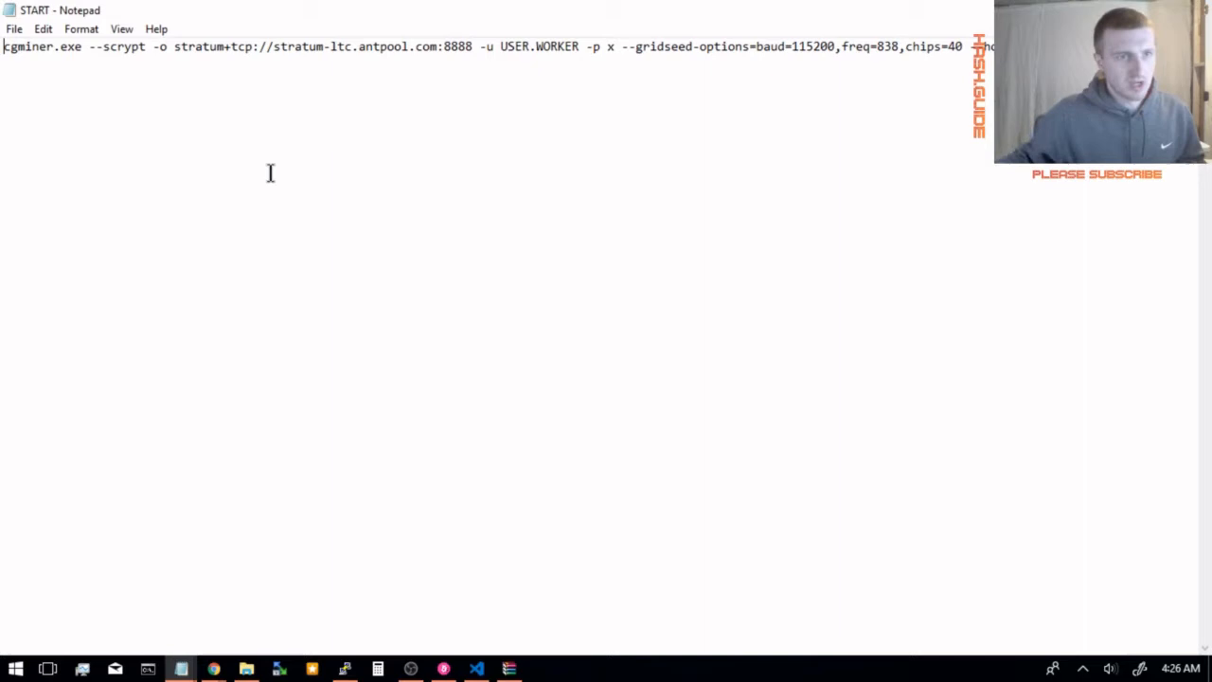
mouse_move(212, 171)
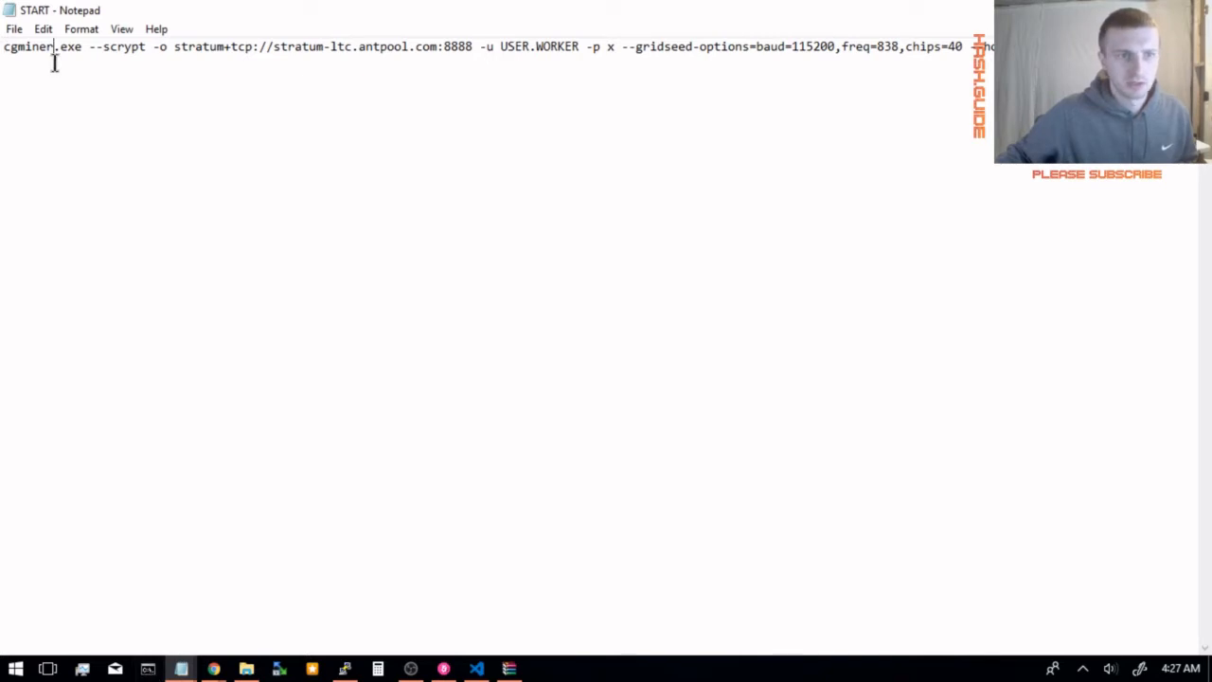
mouse_move(727, 285)
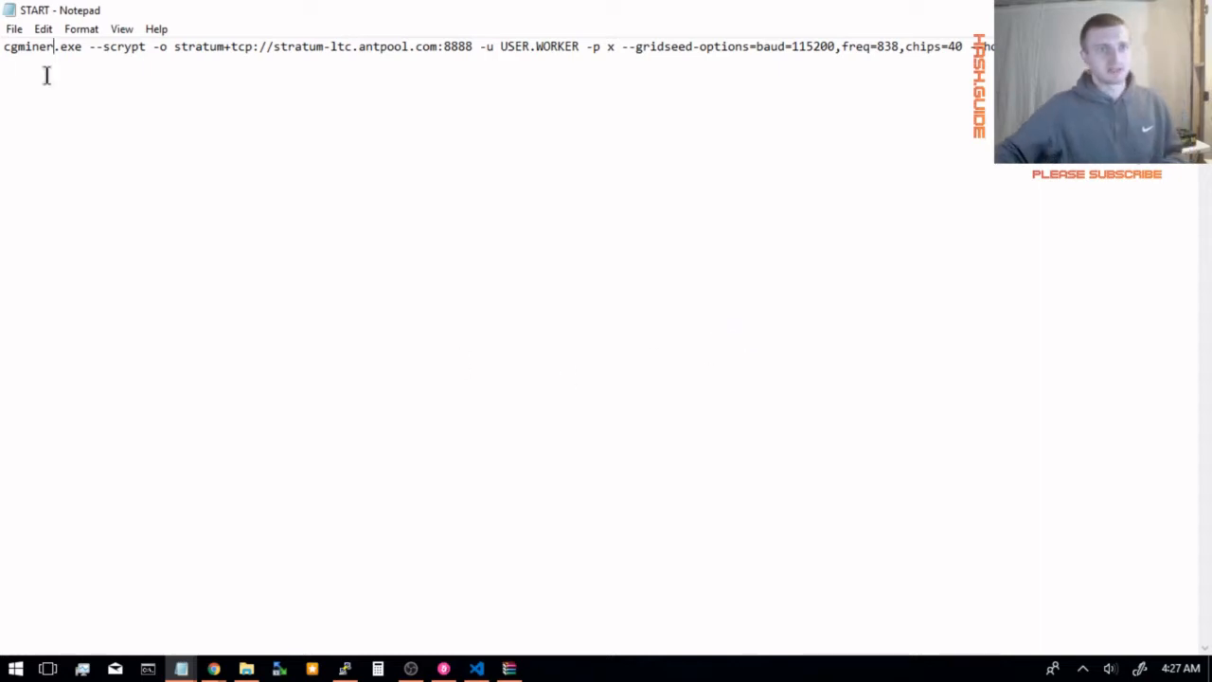
mouse_move(179, 68)
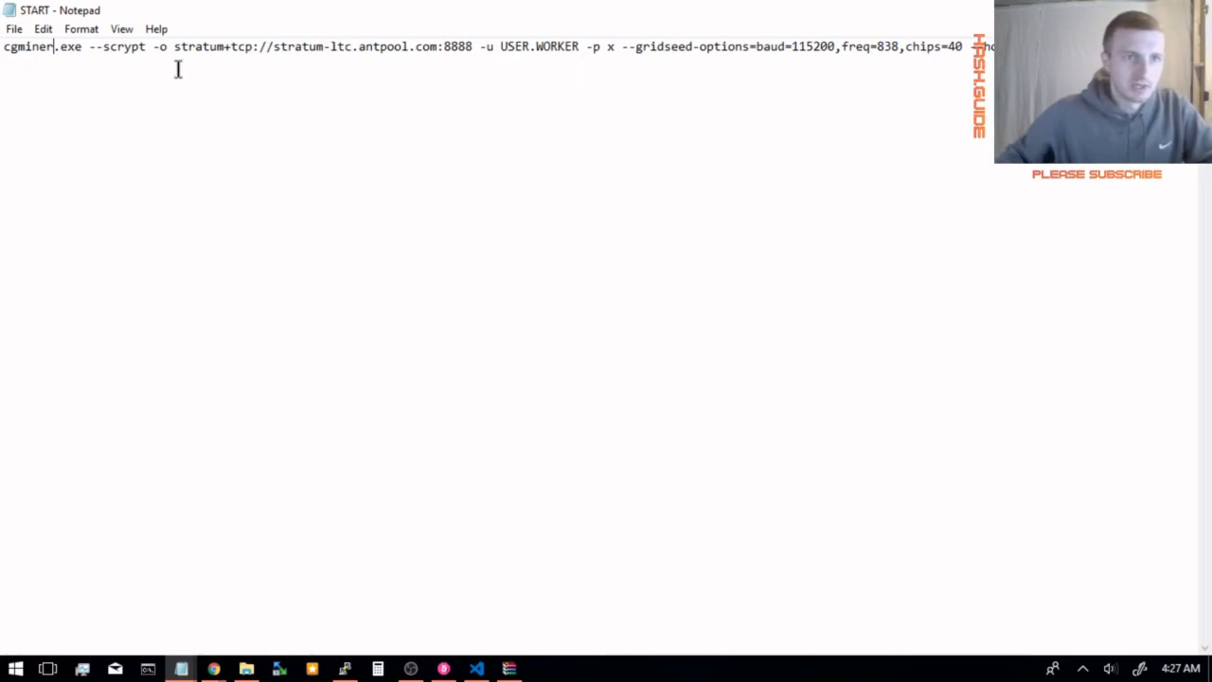
mouse_move(117, 57)
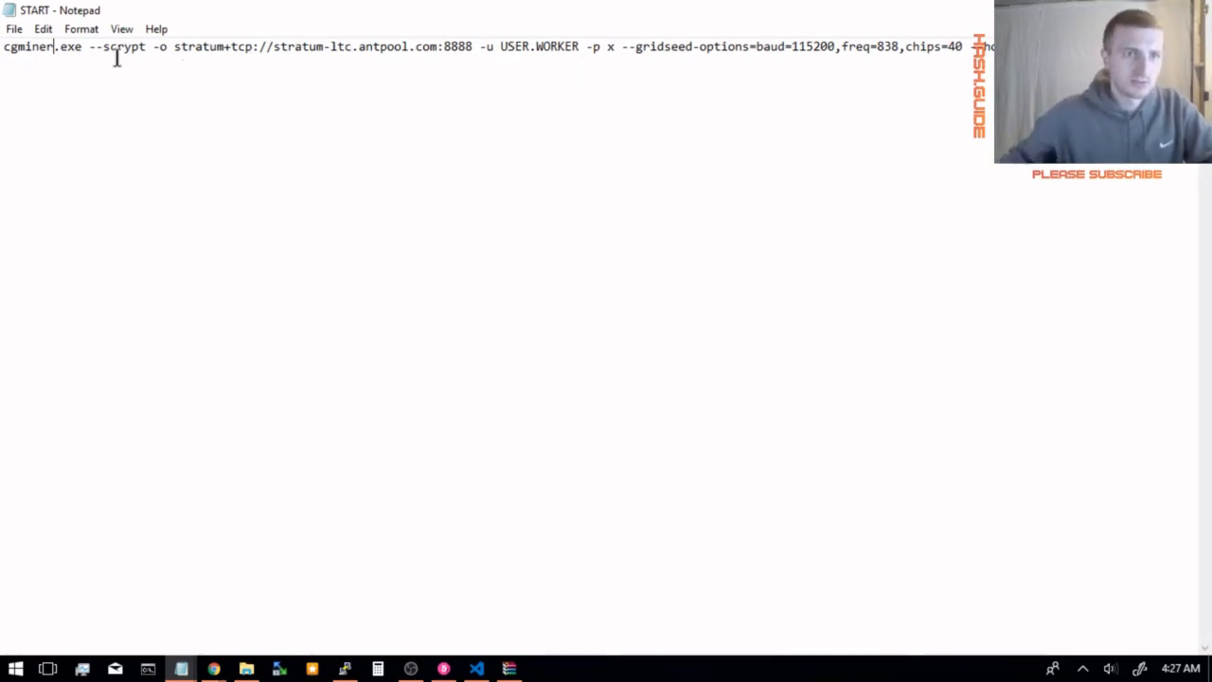
mouse_move(189, 110)
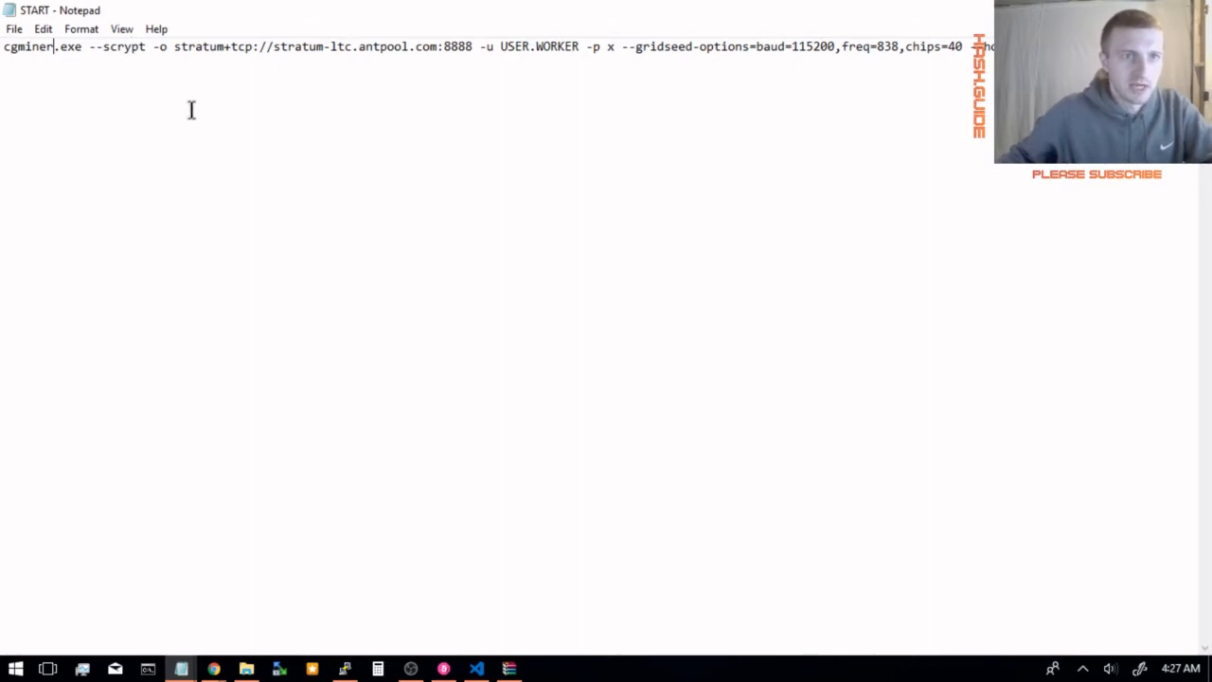
mouse_move(189, 136)
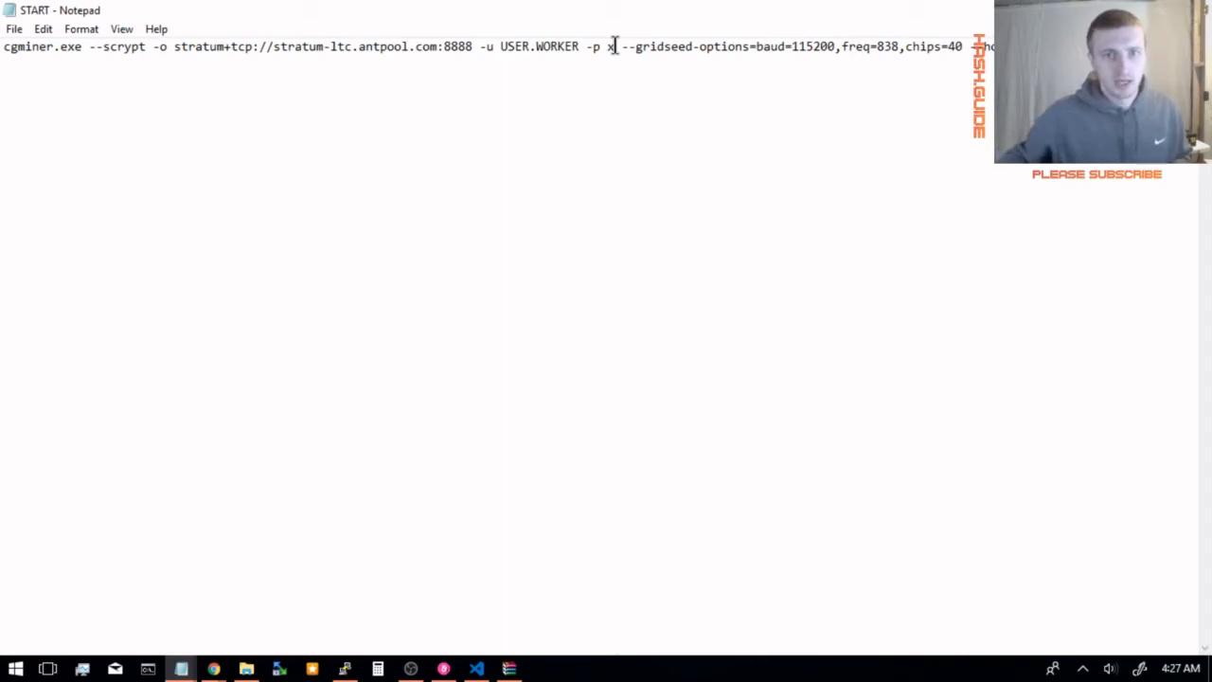
mouse_move(597, 115)
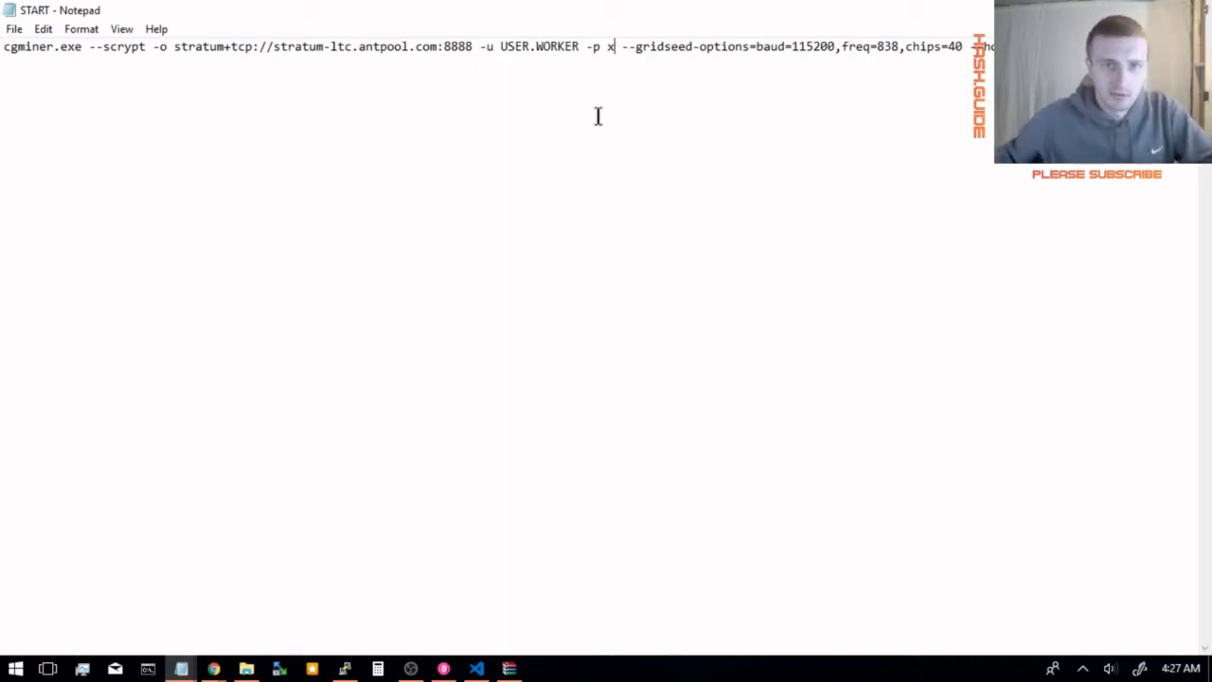
mouse_move(738, 440)
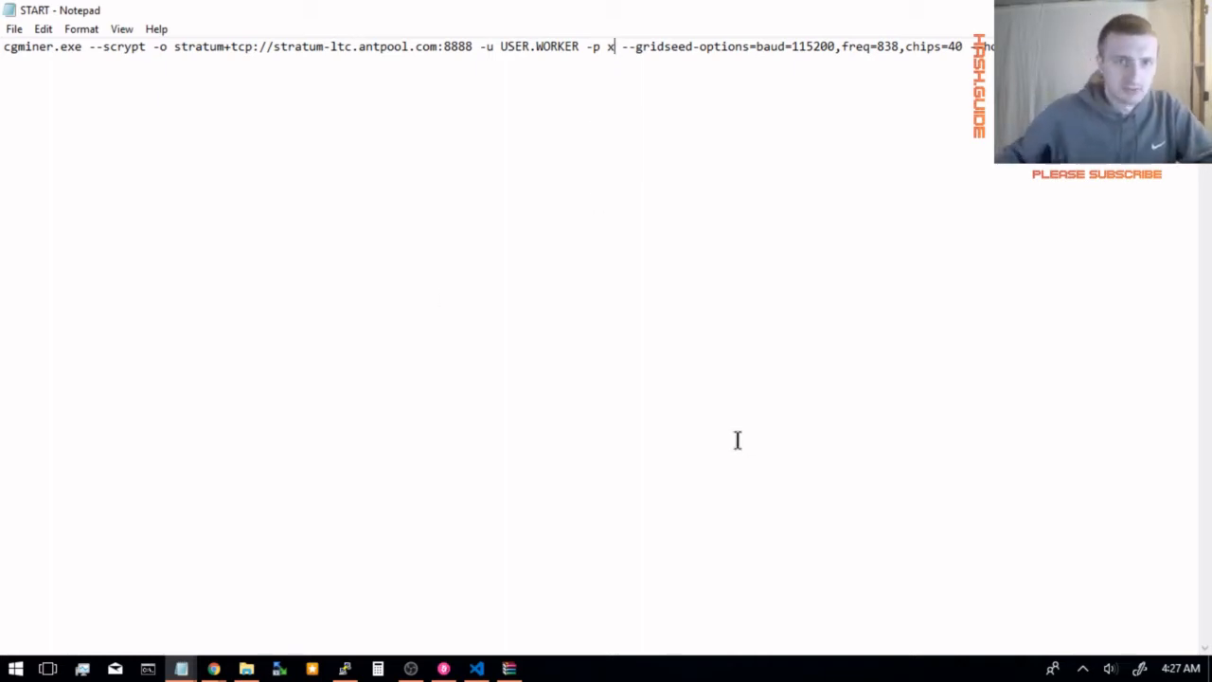
mouse_move(962, 254)
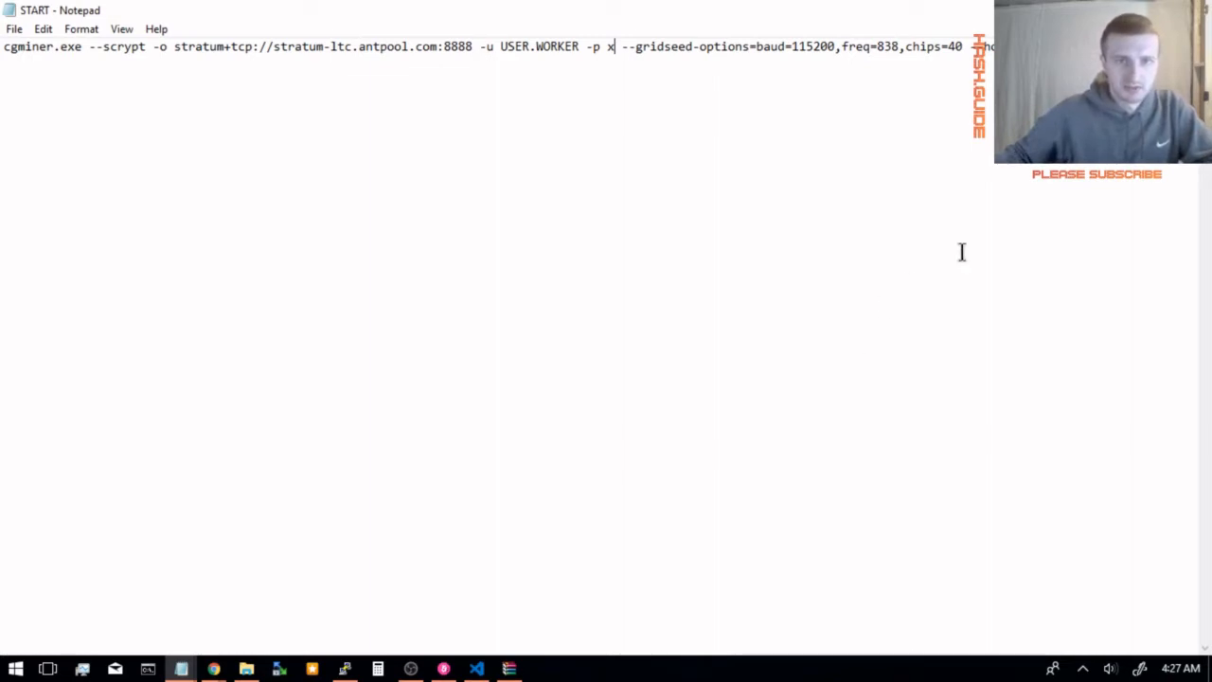
mouse_move(530, 42)
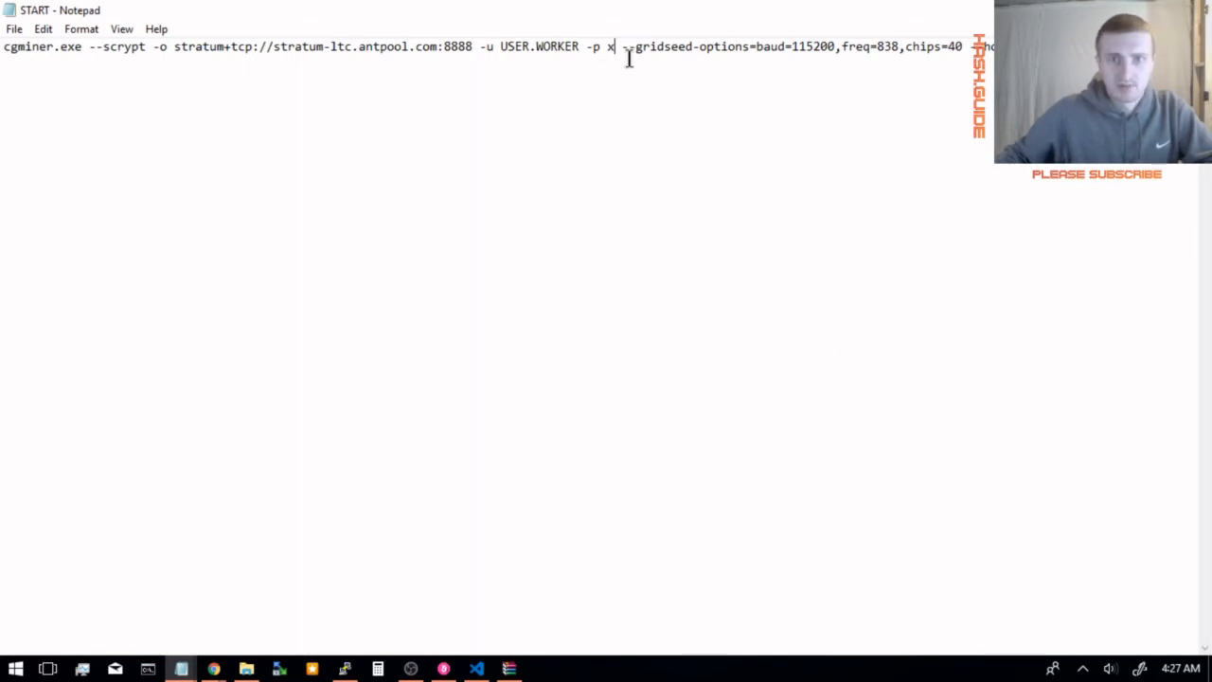
mouse_move(697, 59)
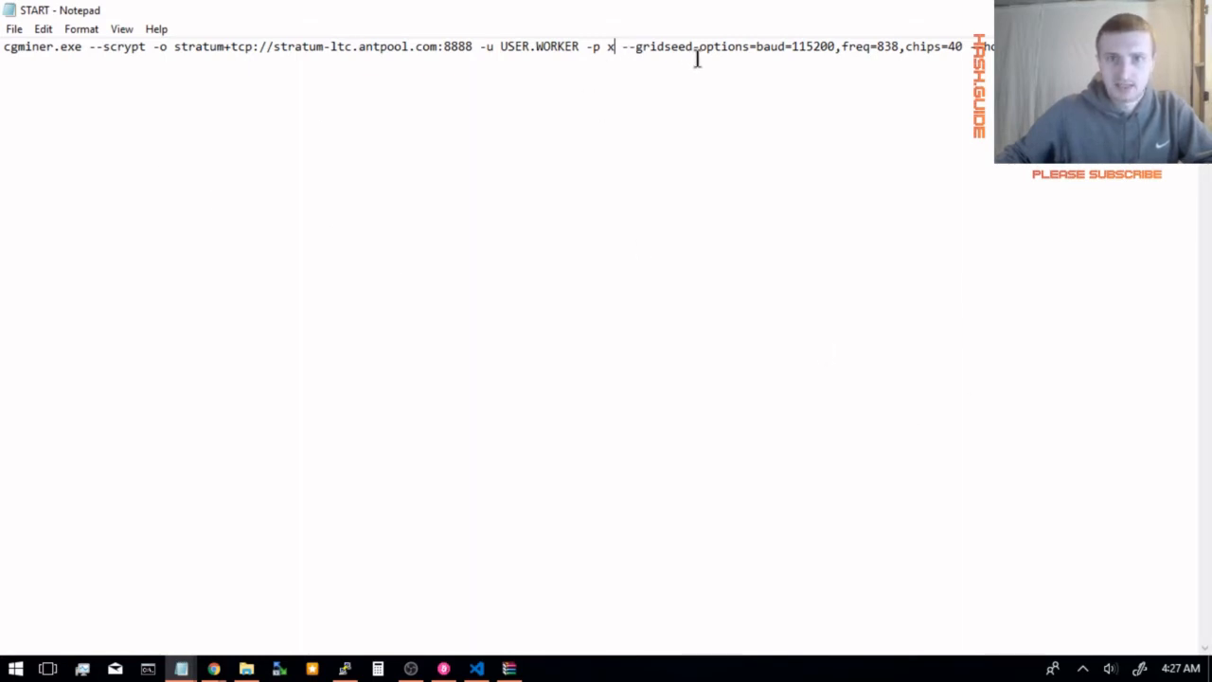
mouse_move(782, 57)
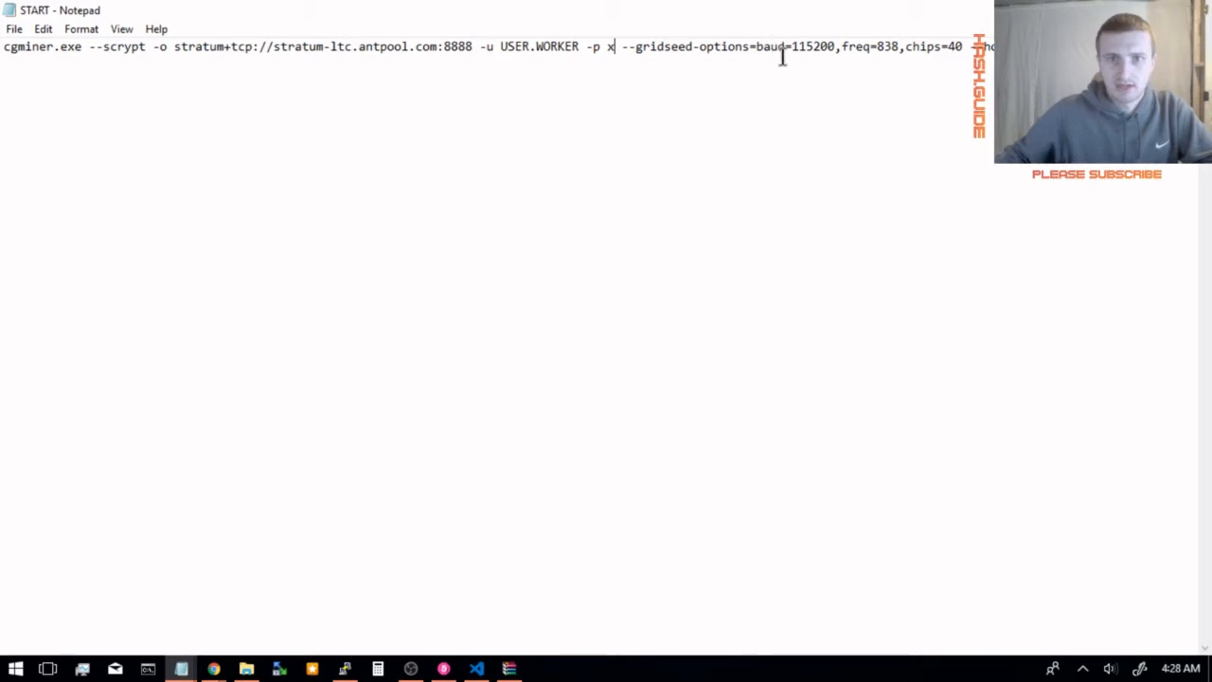
mouse_move(822, 72)
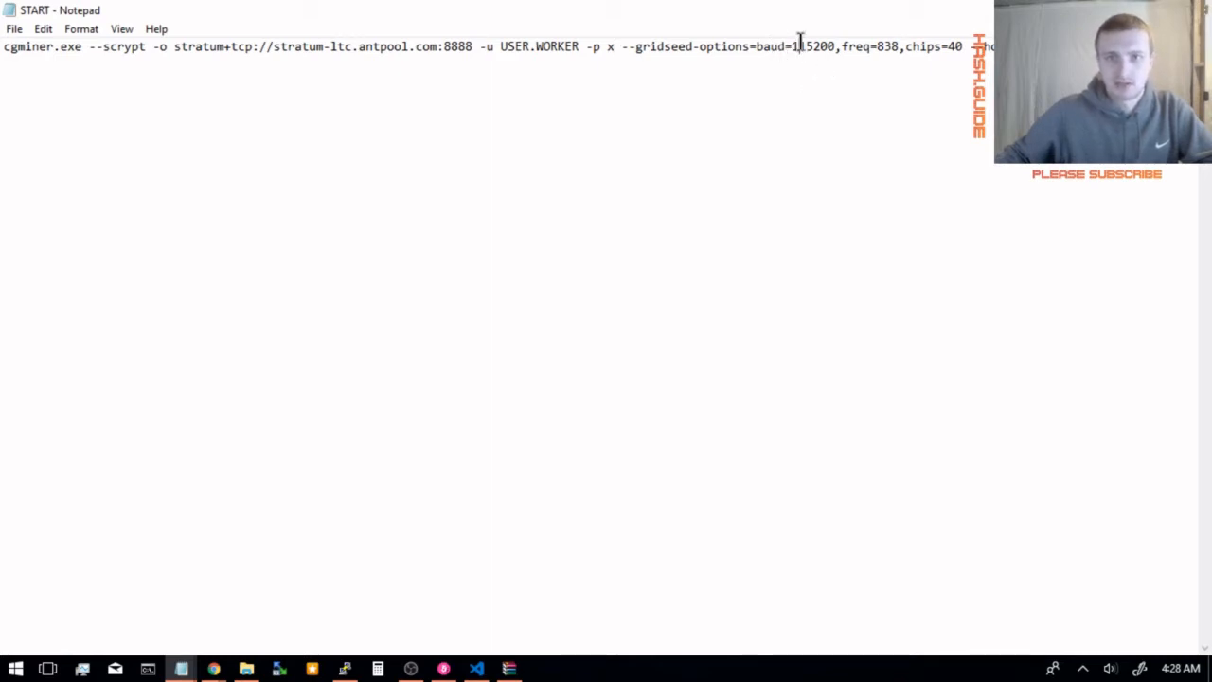
text(15)
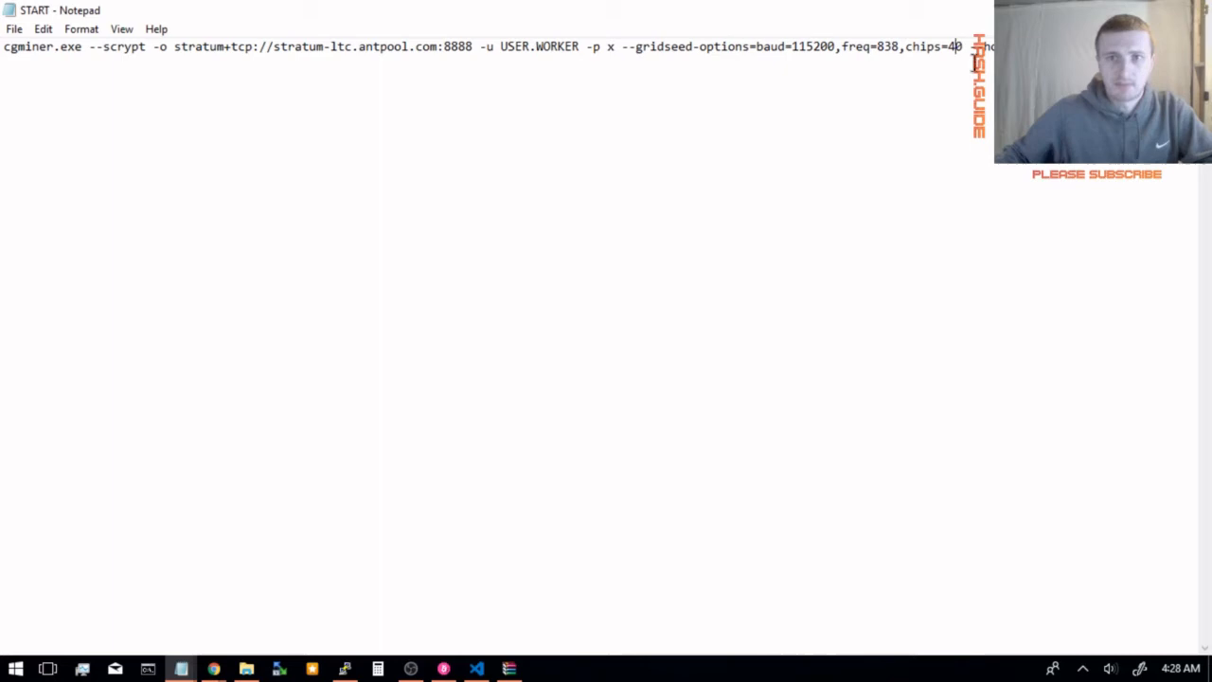
mouse_move(199, 303)
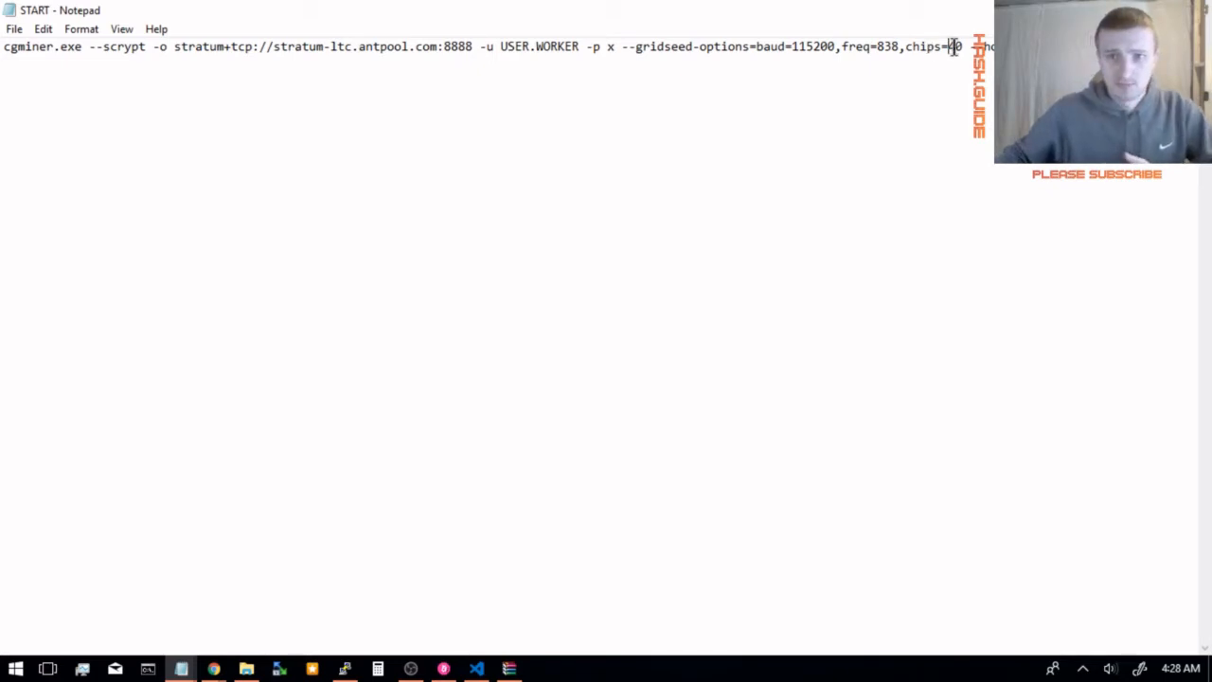
mouse_move(711, 199)
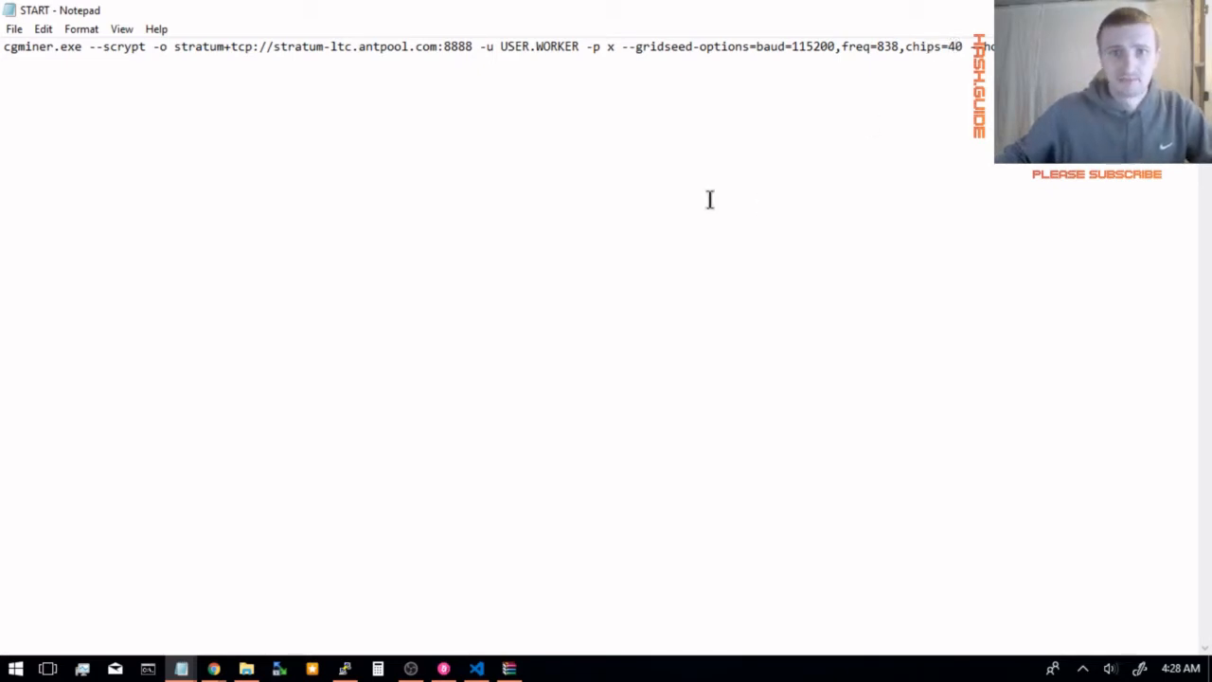
mouse_move(576, 189)
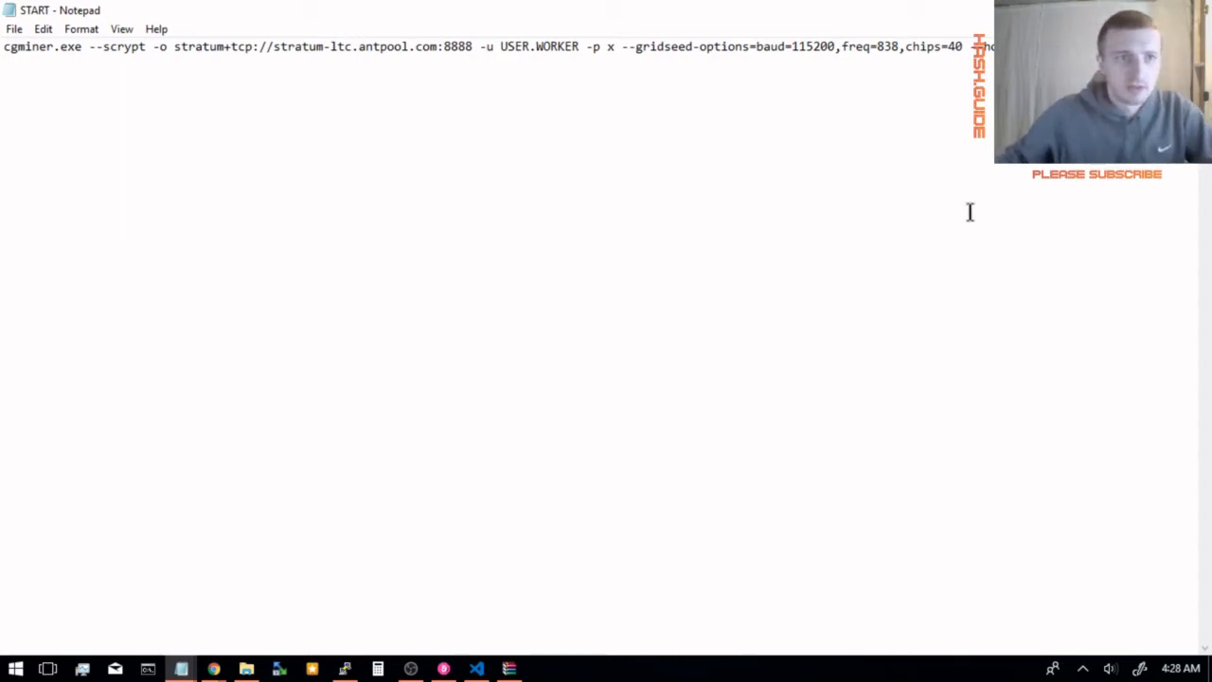
mouse_move(320, 187)
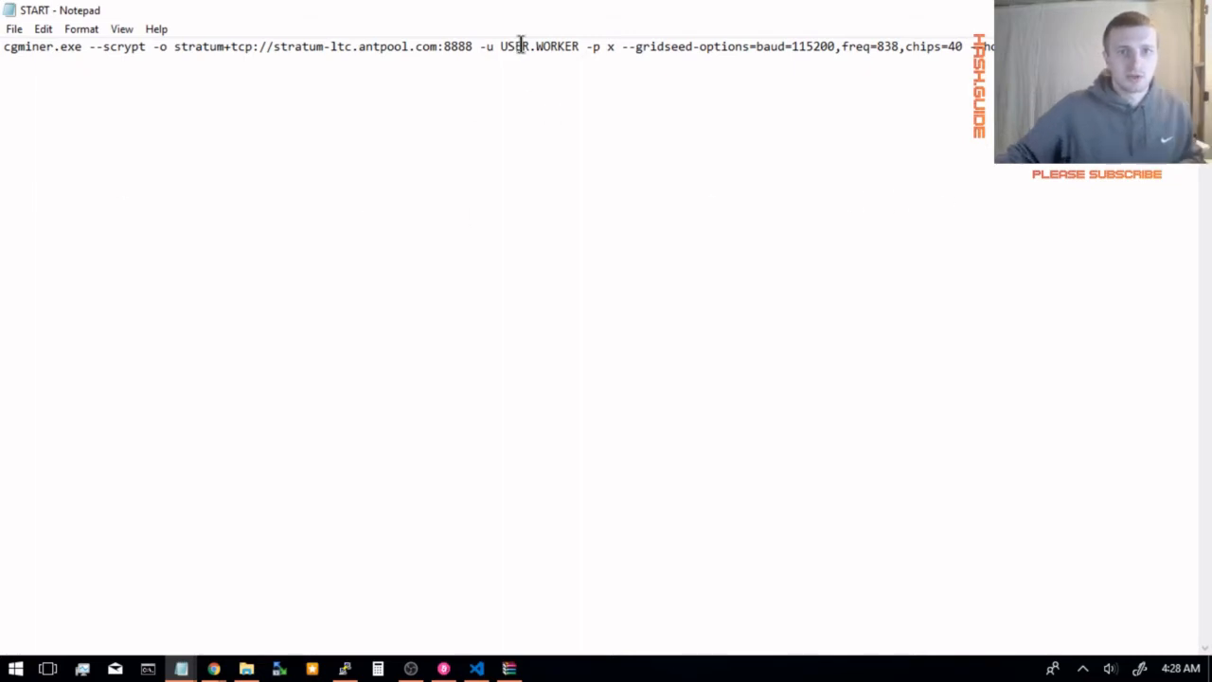
mouse_move(261, 27)
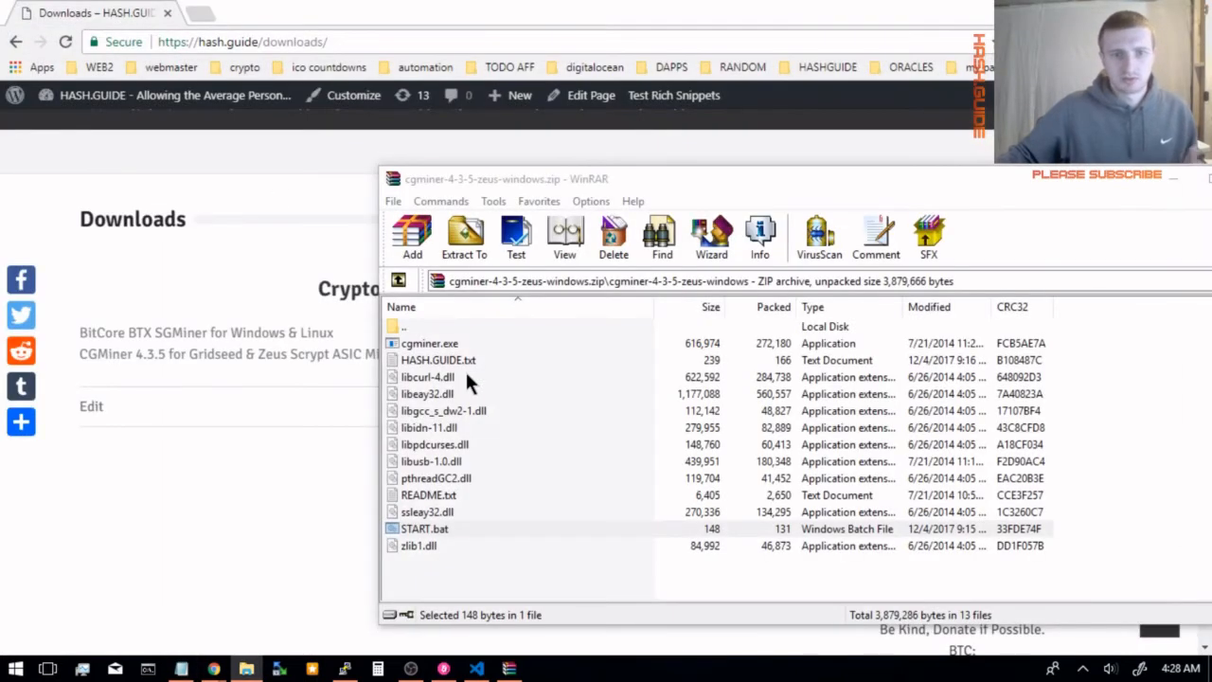
mouse_move(413, 502)
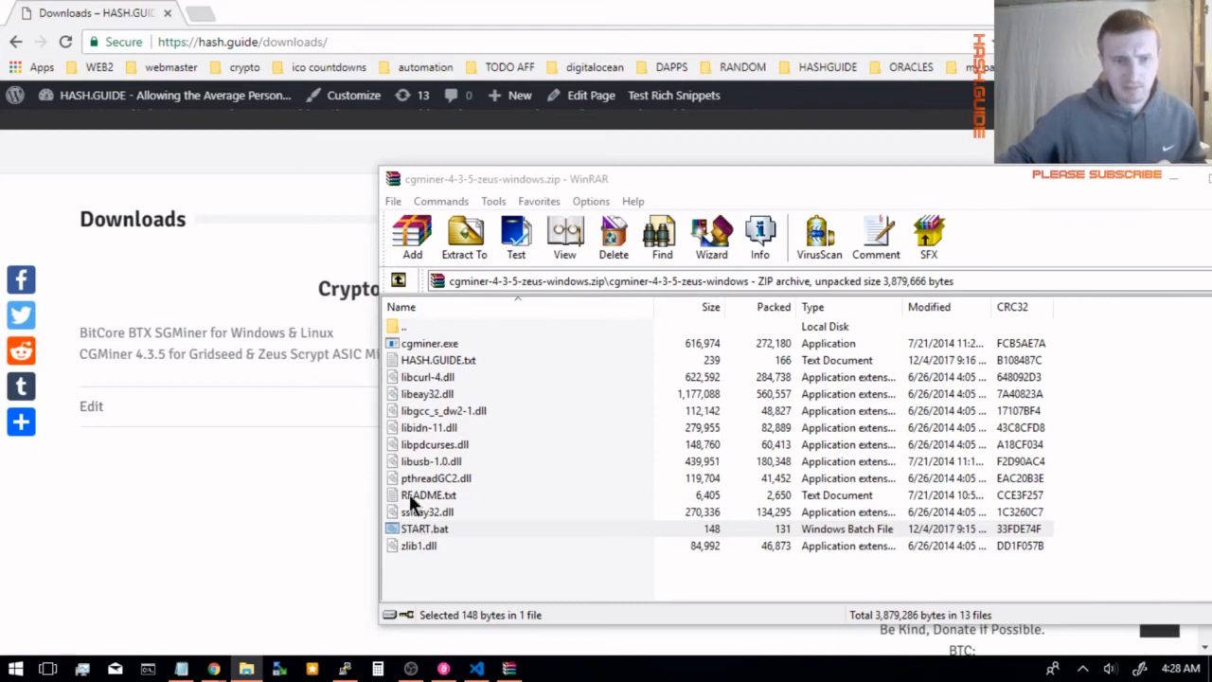
mouse_move(501, 418)
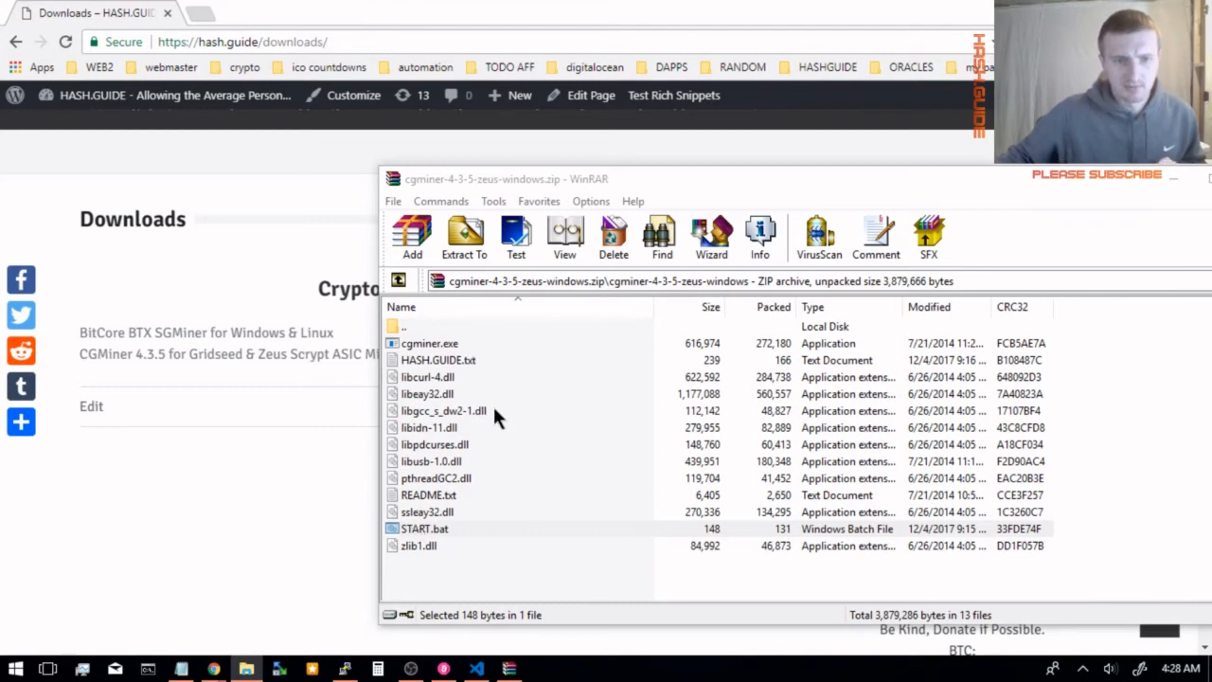
mouse_move(148, 670)
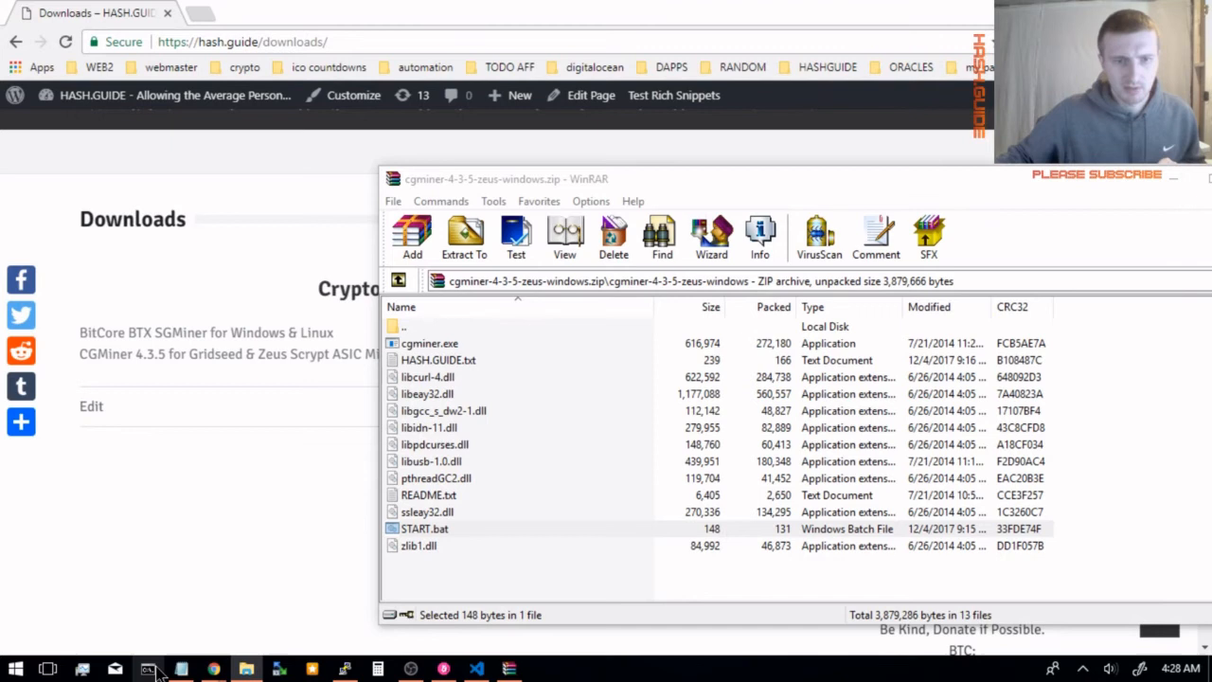
mouse_move(147, 671)
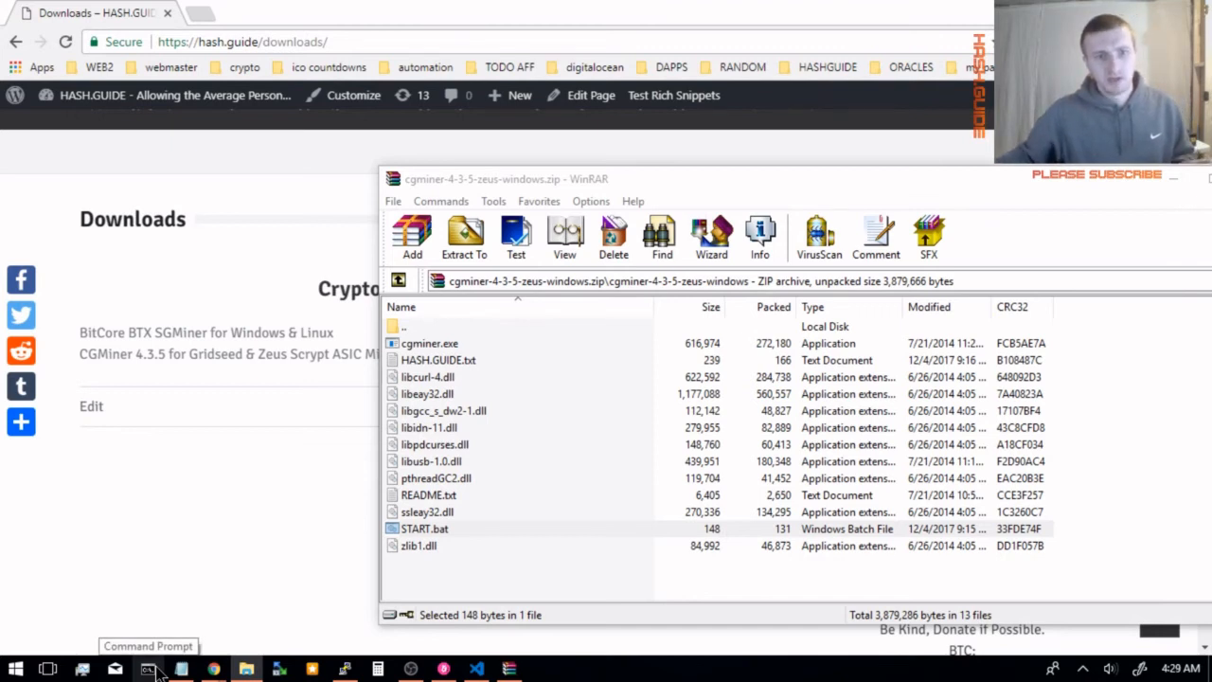
mouse_move(435, 633)
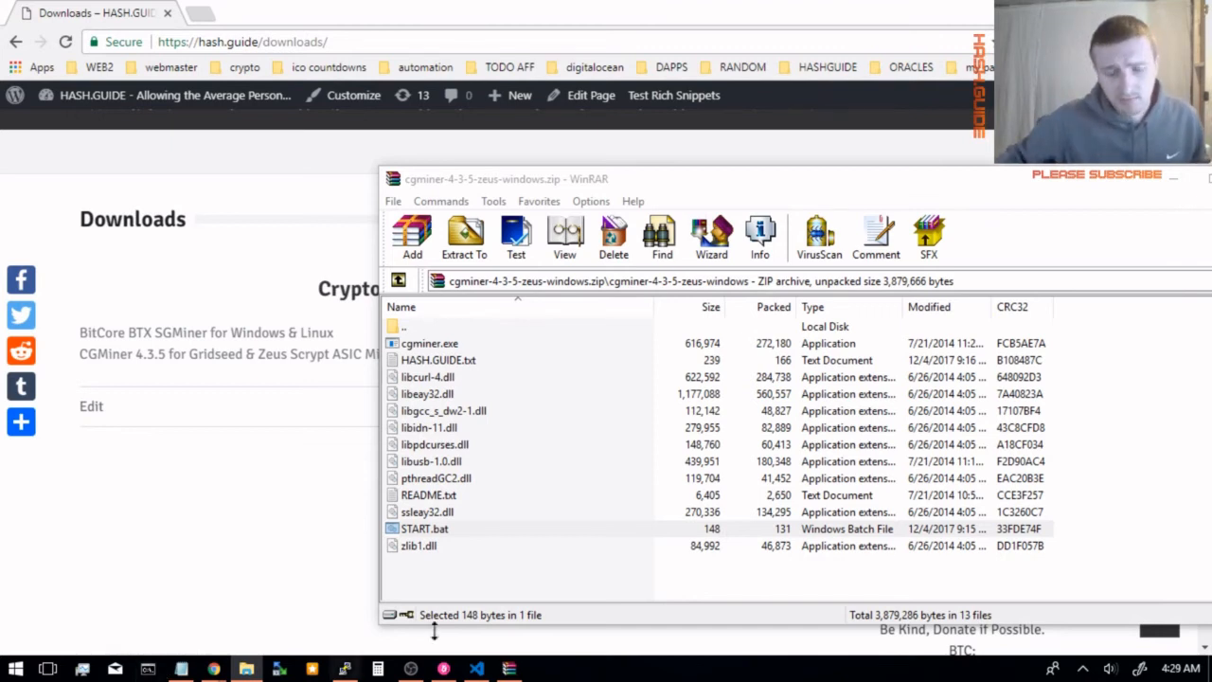
mouse_move(635, 624)
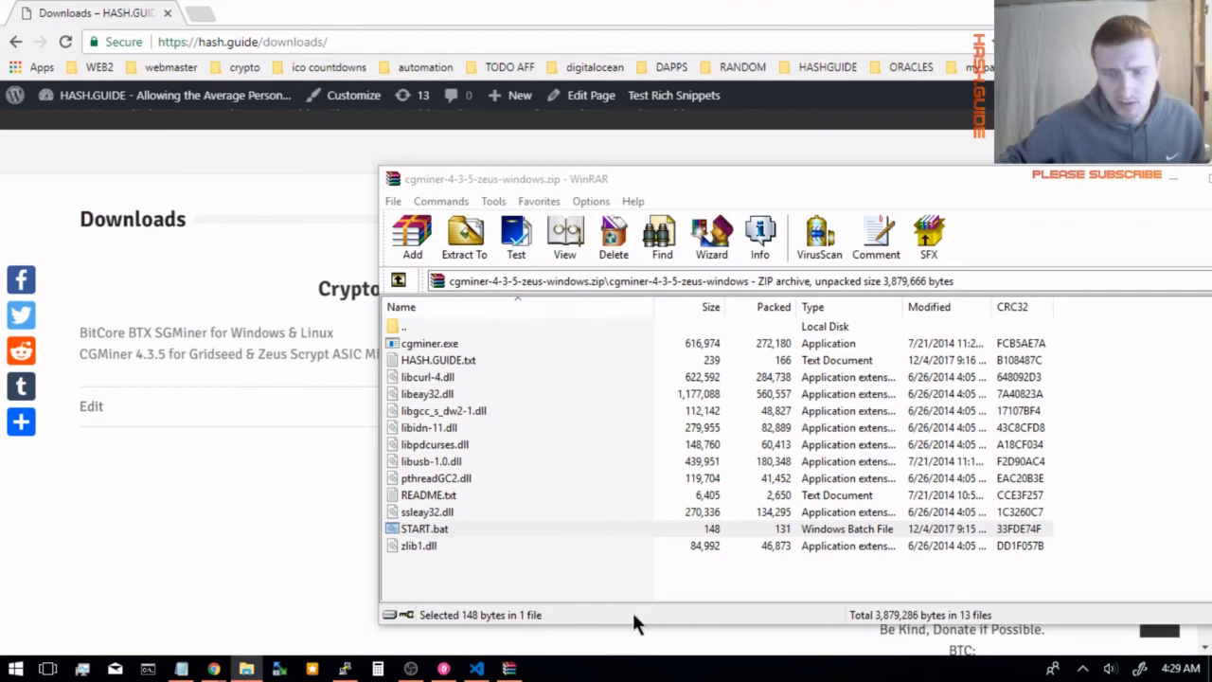
mouse_move(427, 344)
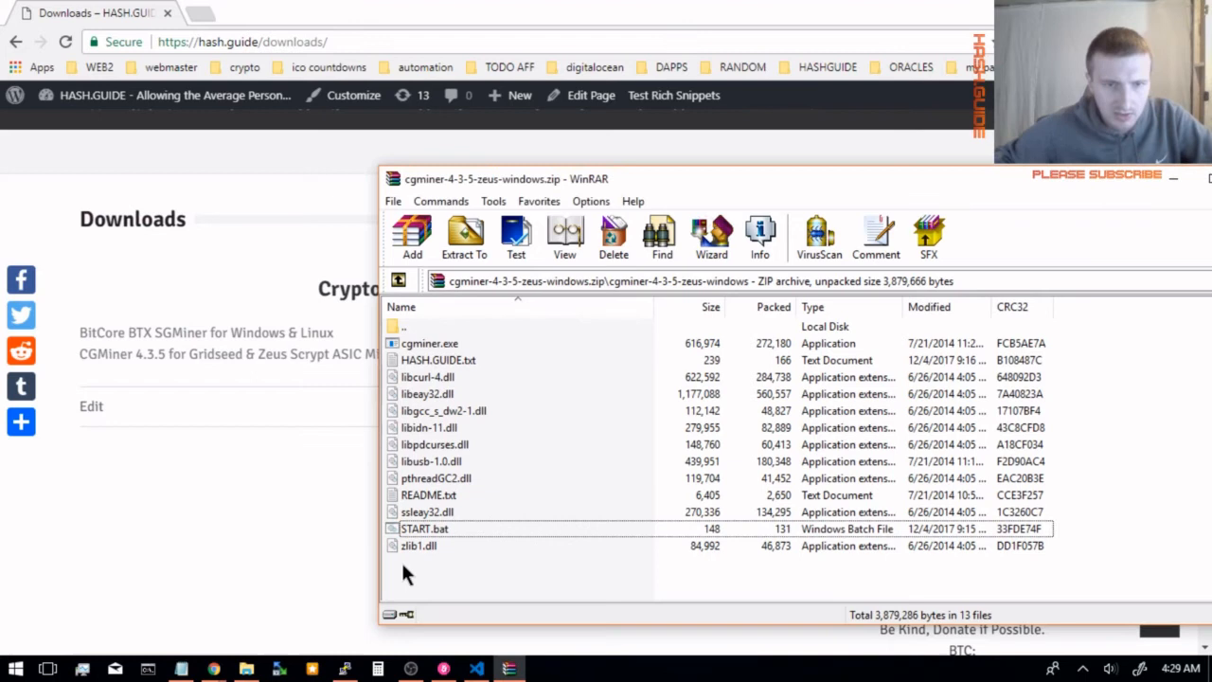
mouse_move(396, 187)
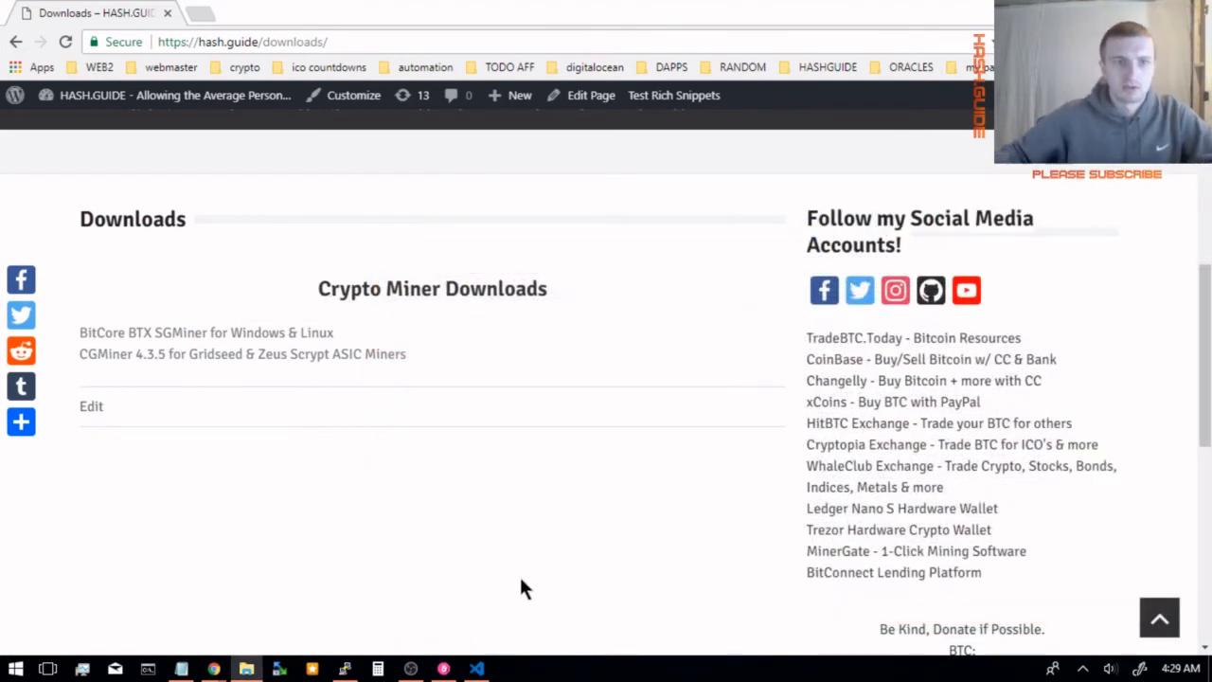
mouse_move(540, 648)
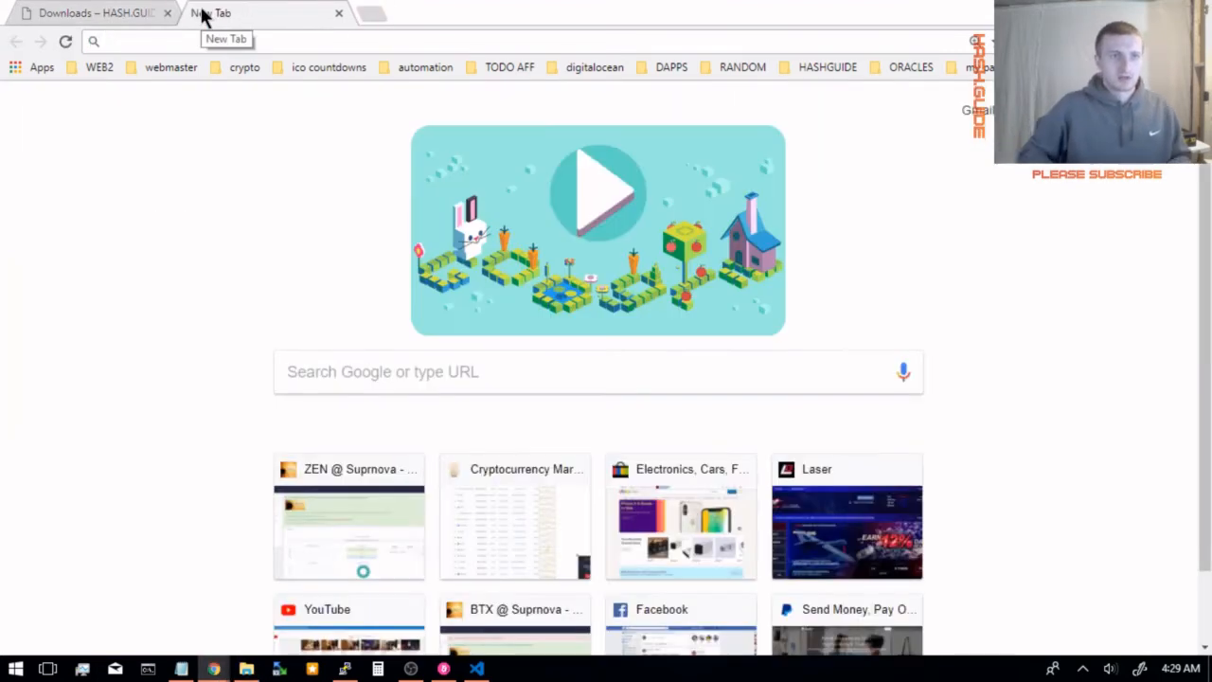
Step: Search Google for 'zadig', reach zadig.akeo.ie and download the Zadig tool
text(zadig)
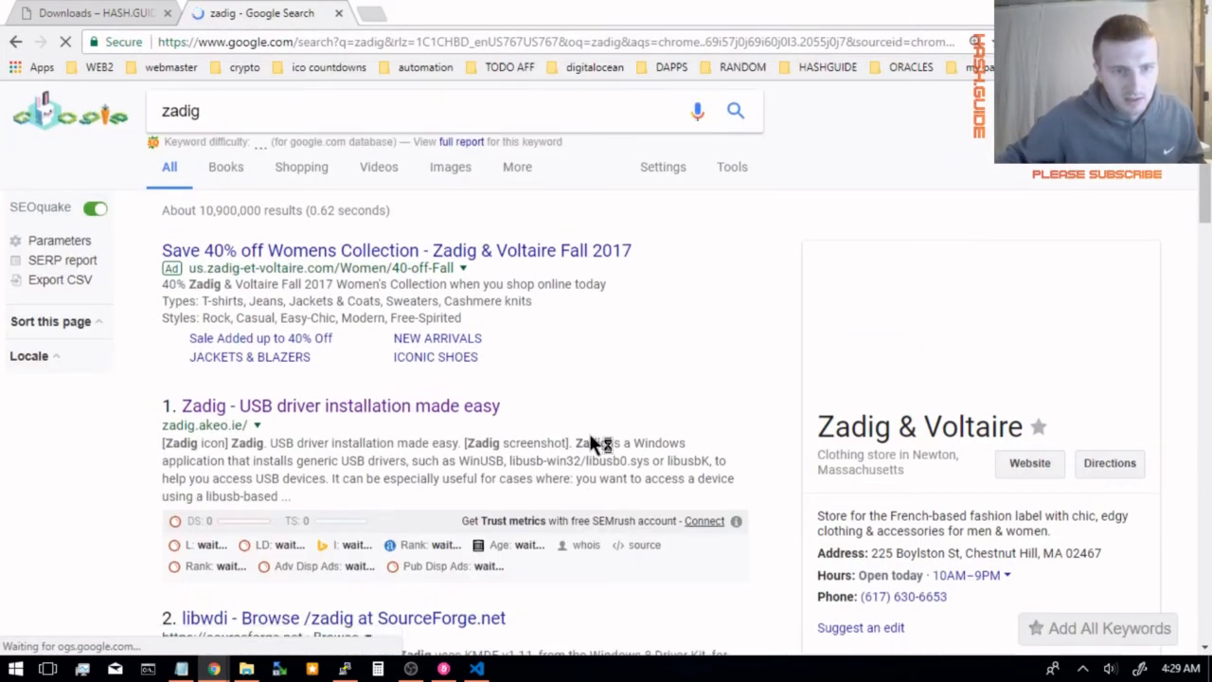
scroll(down, 3)
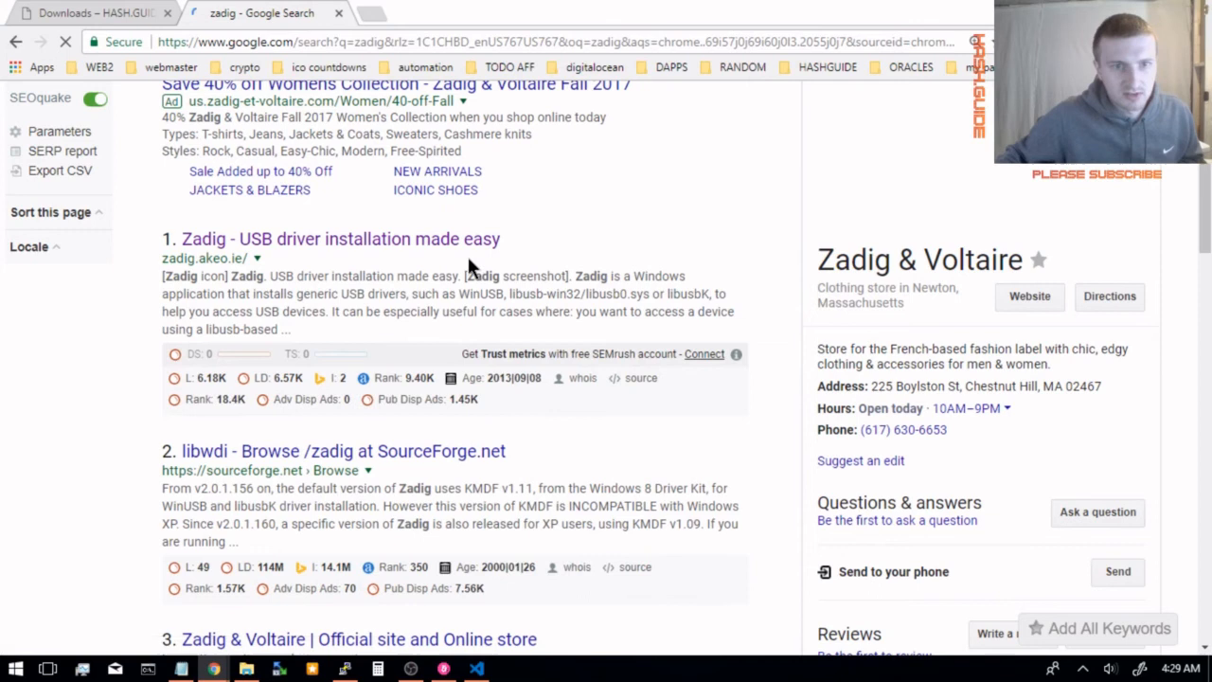
click(341, 239)
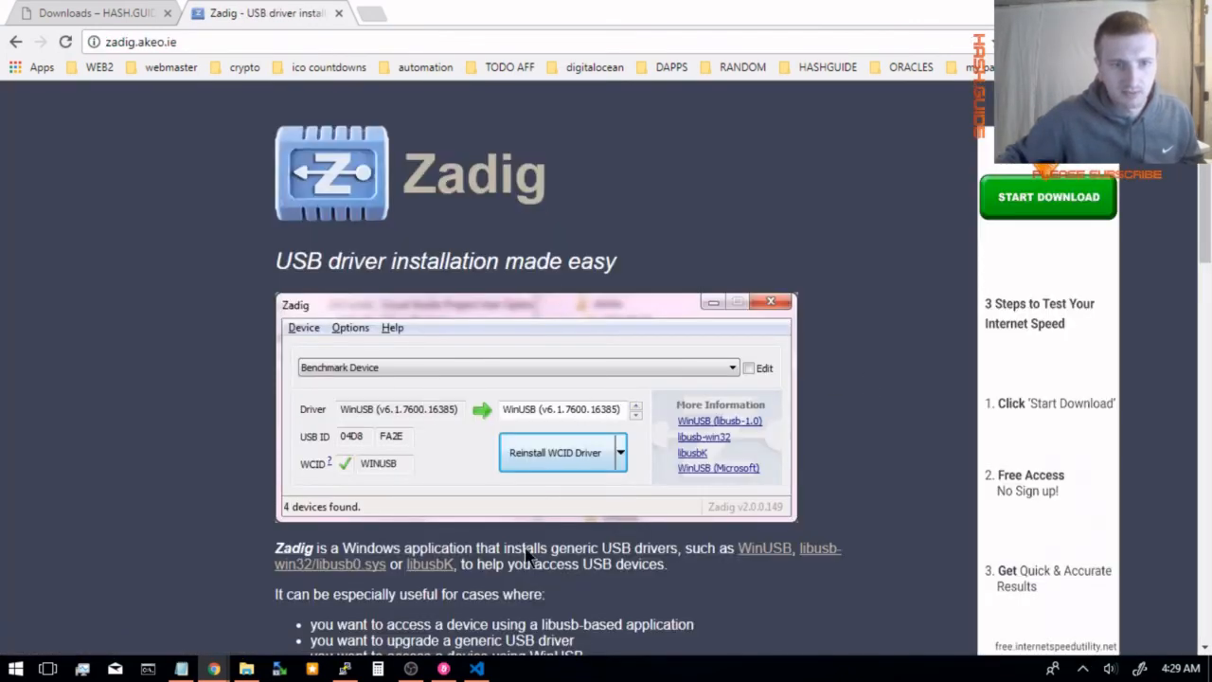
mouse_move(301, 633)
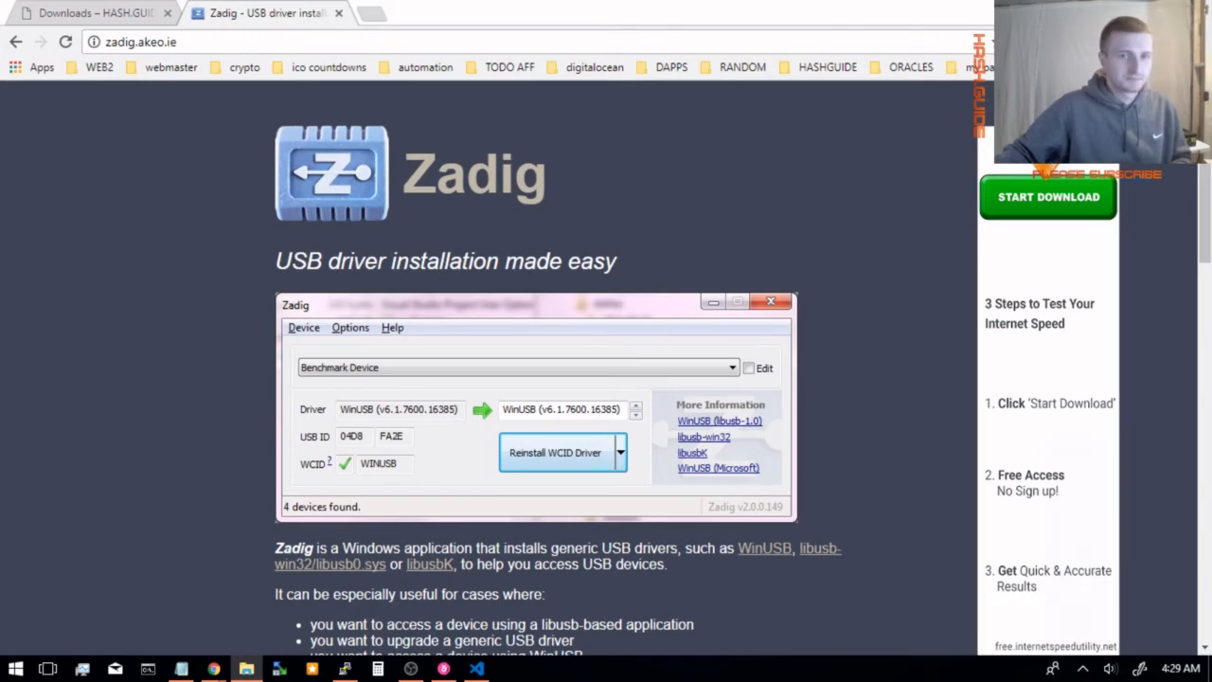
click(510, 669)
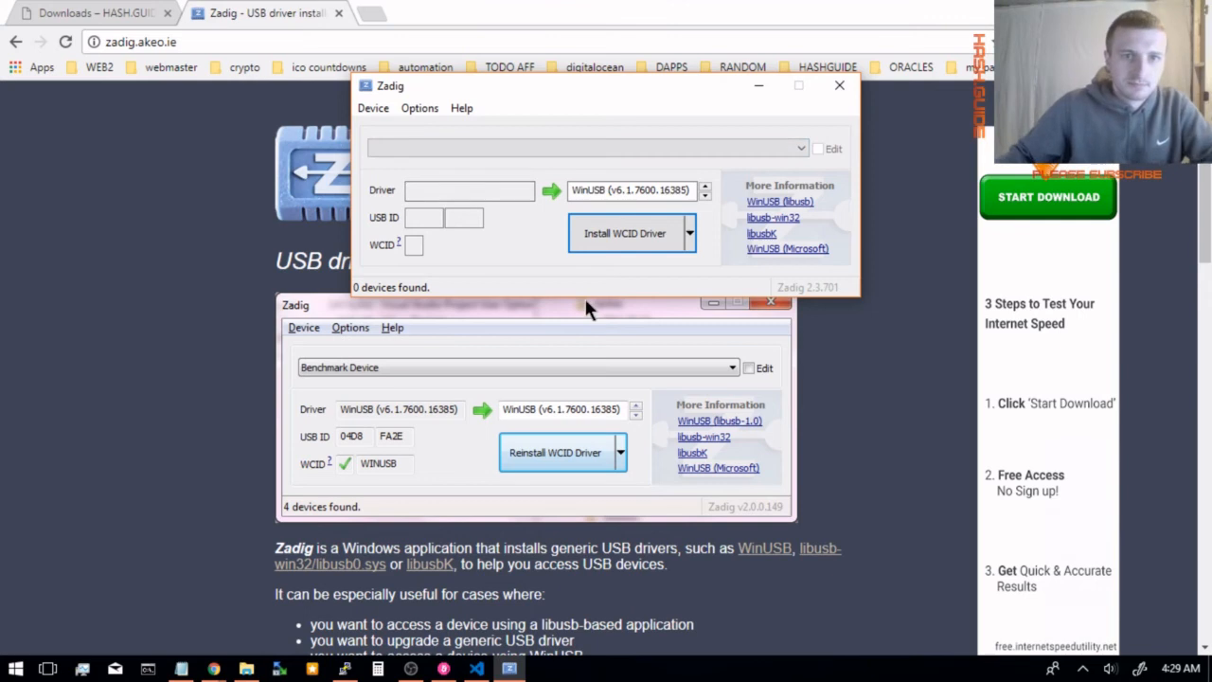
Step: List all devices, select STM32 Virtual COM Port and reinstall the WinUSB driver on it
click(419, 106)
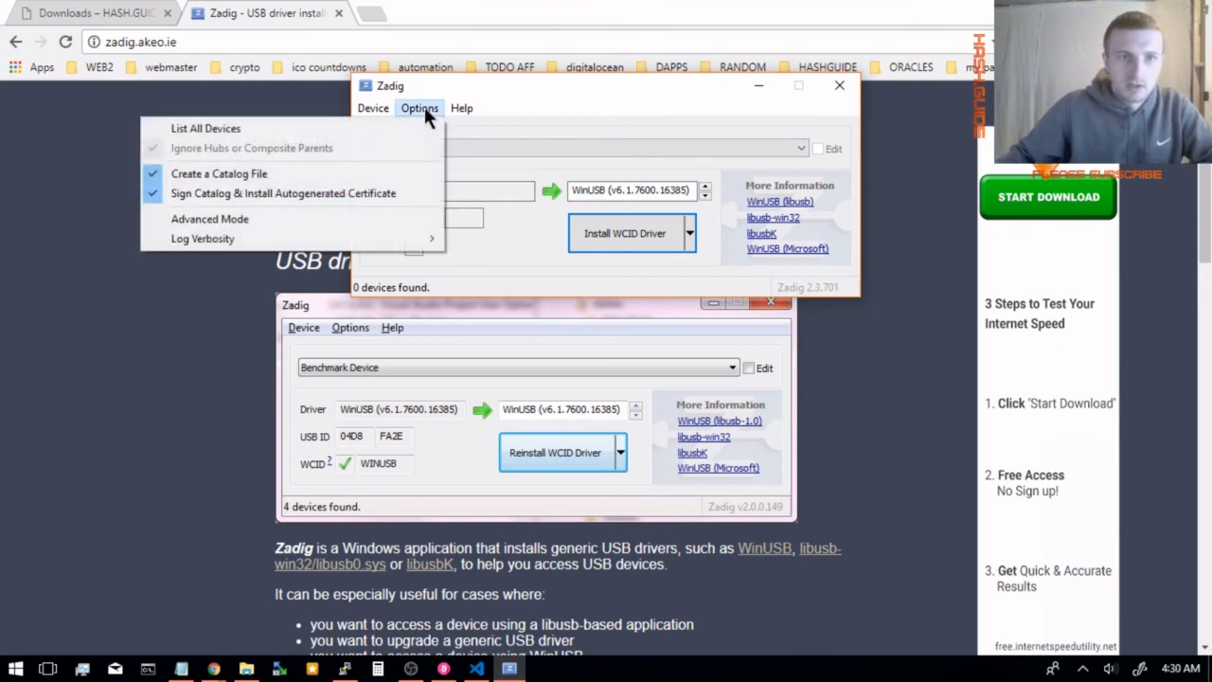
mouse_move(205, 129)
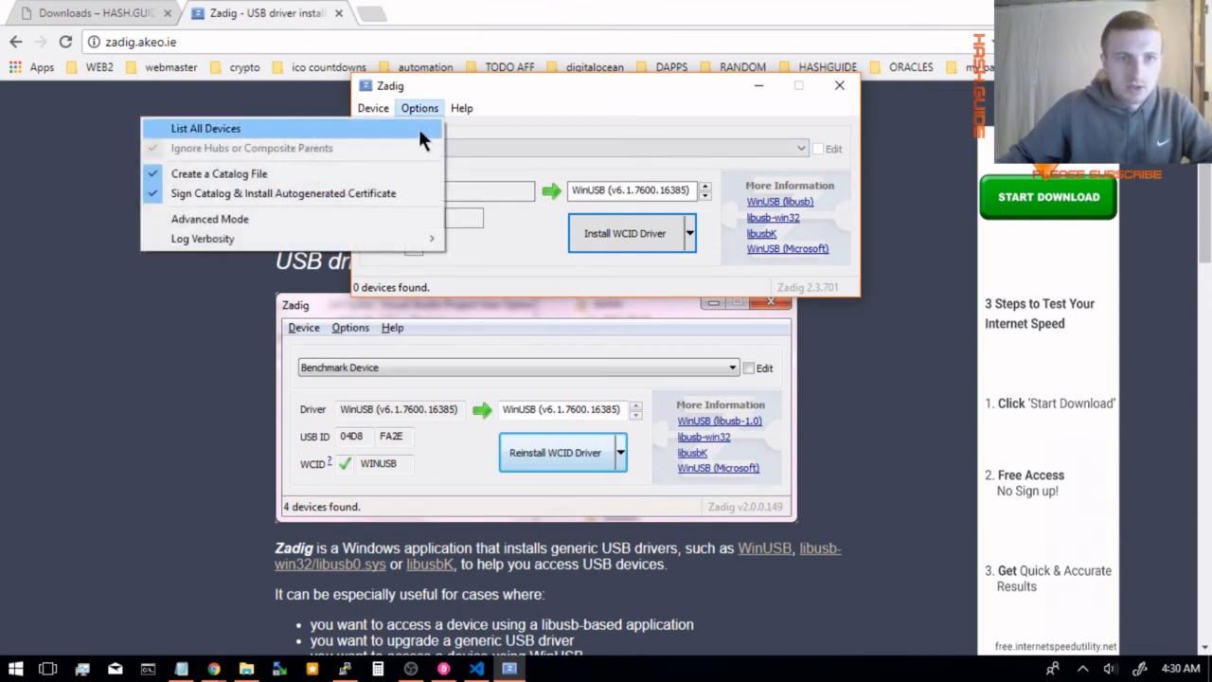
click(204, 129)
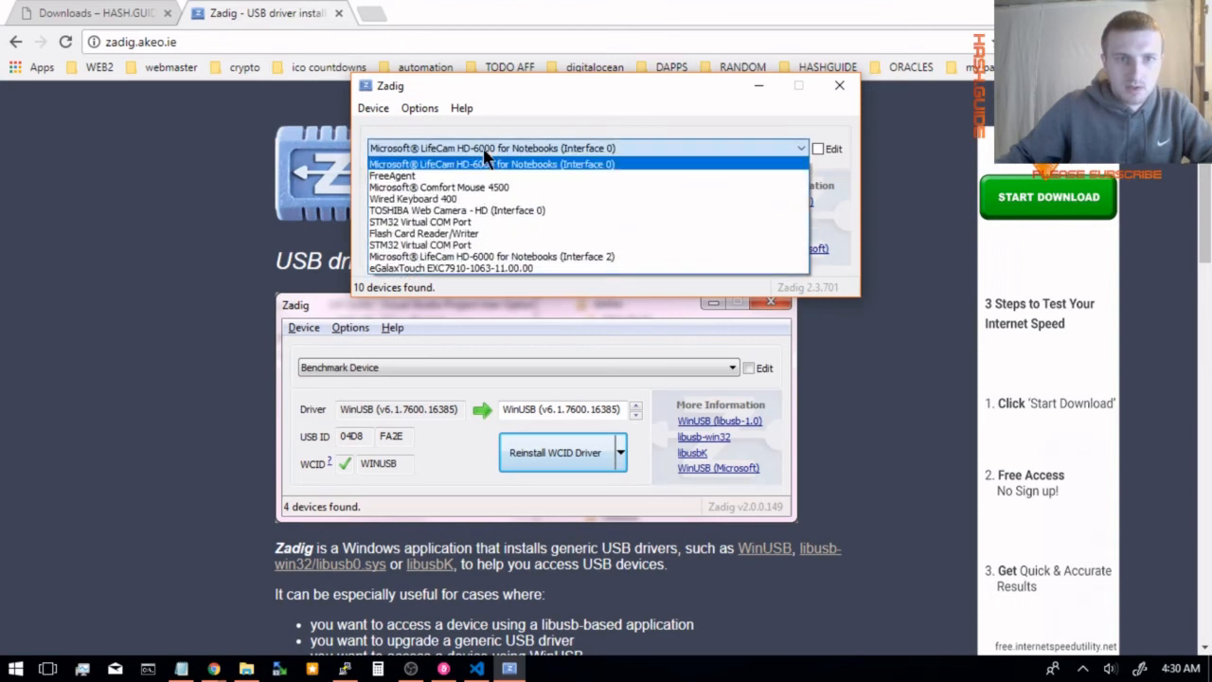
mouse_move(473, 233)
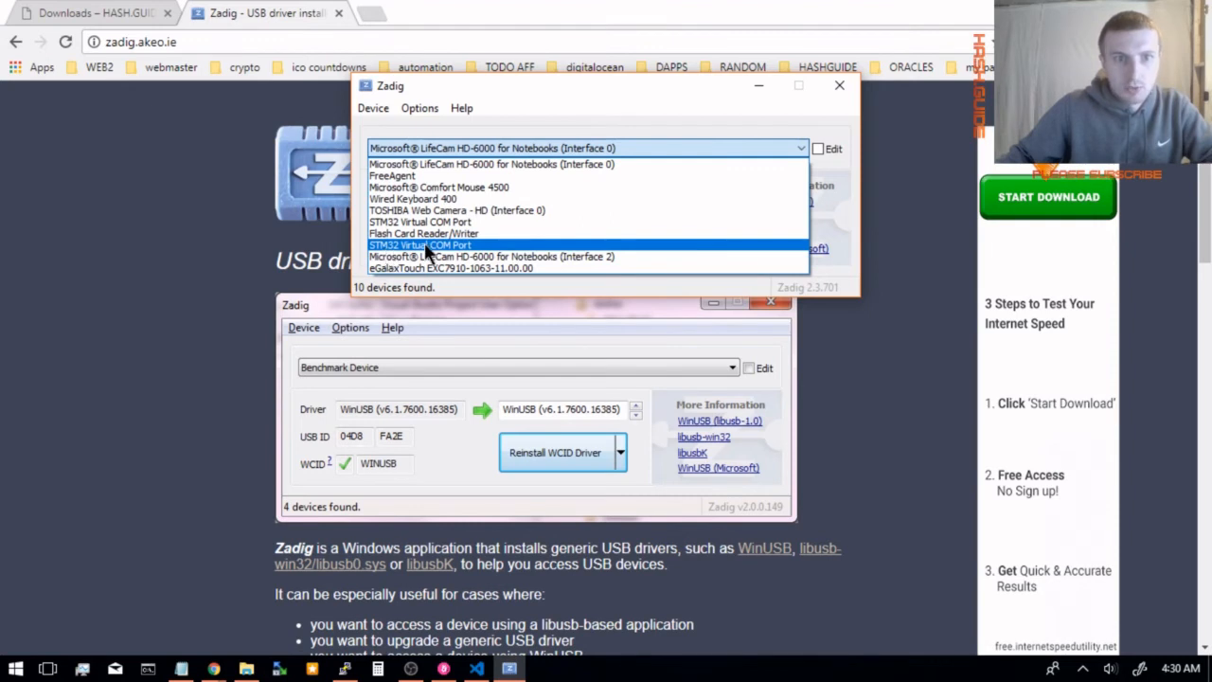
click(419, 244)
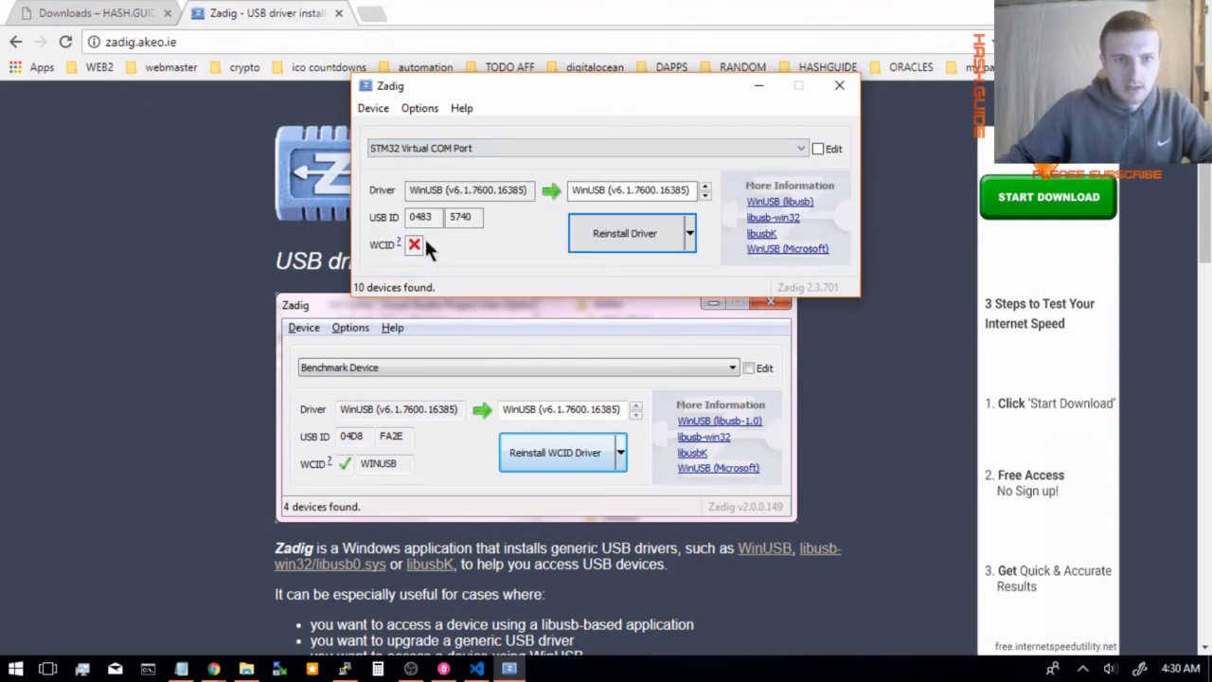
mouse_move(424, 190)
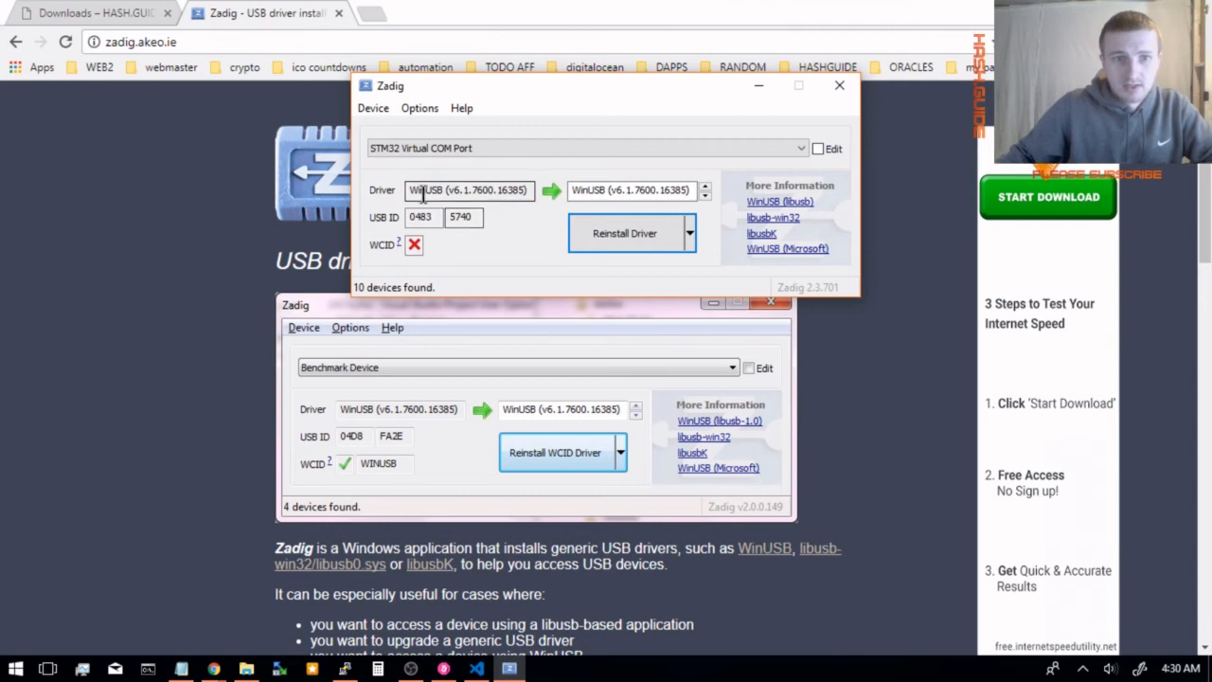
mouse_move(436, 189)
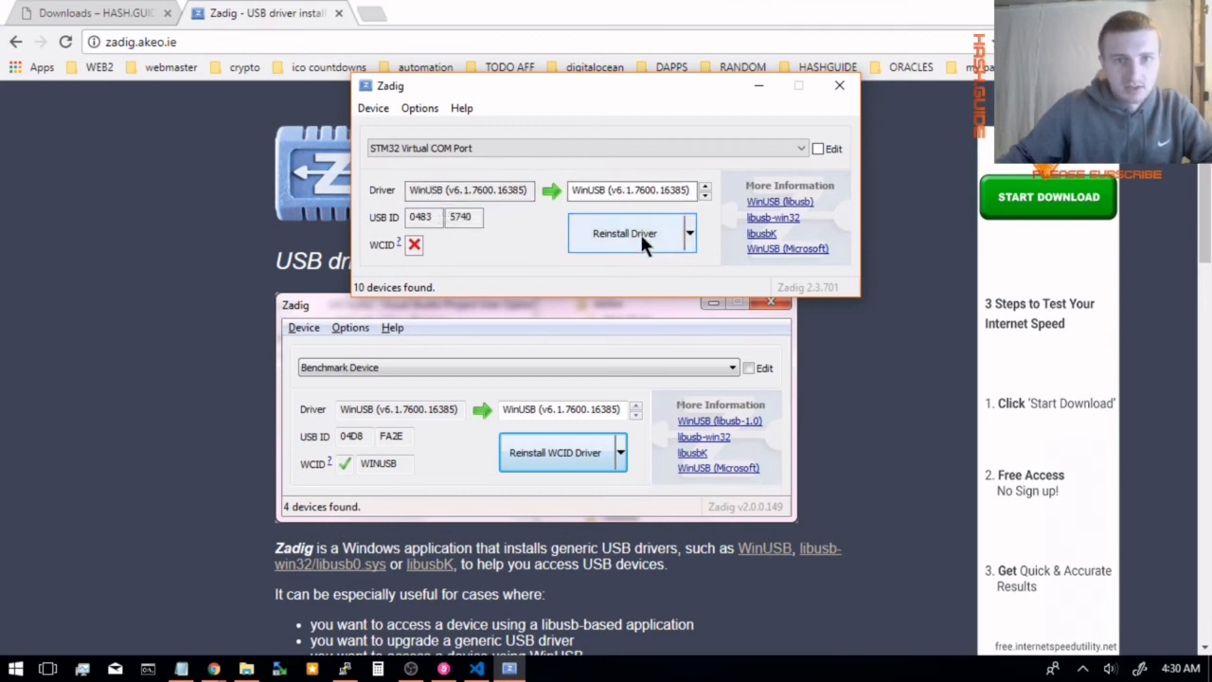
click(625, 233)
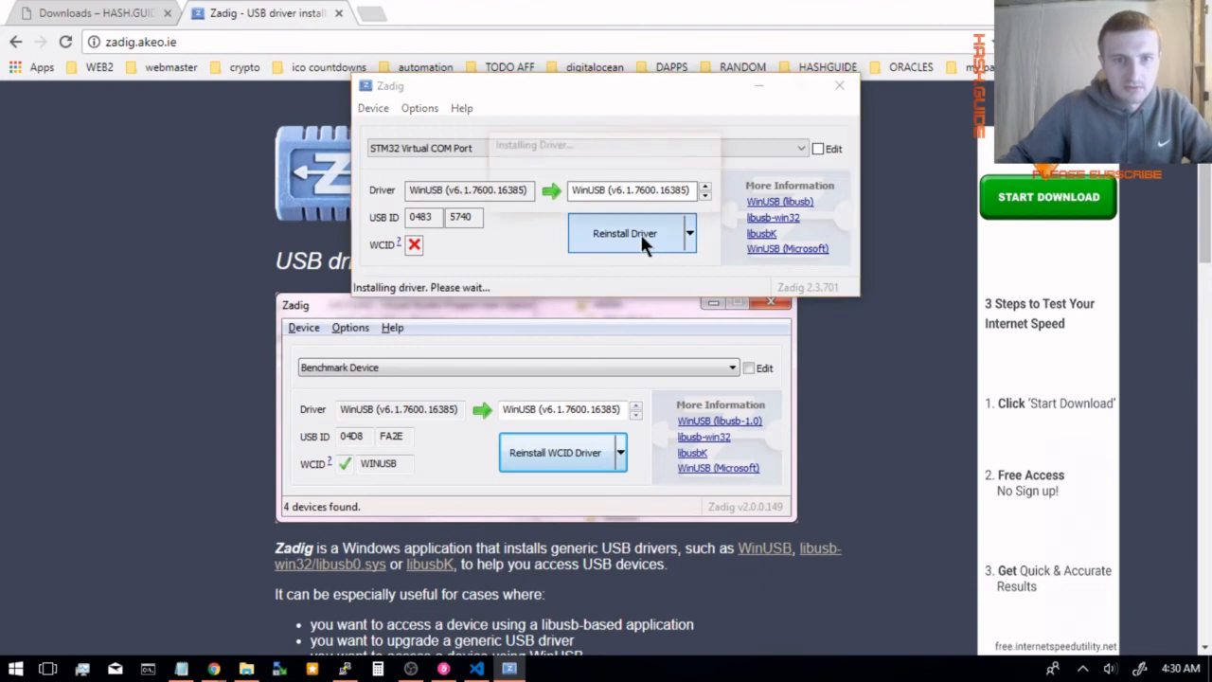
click(625, 235)
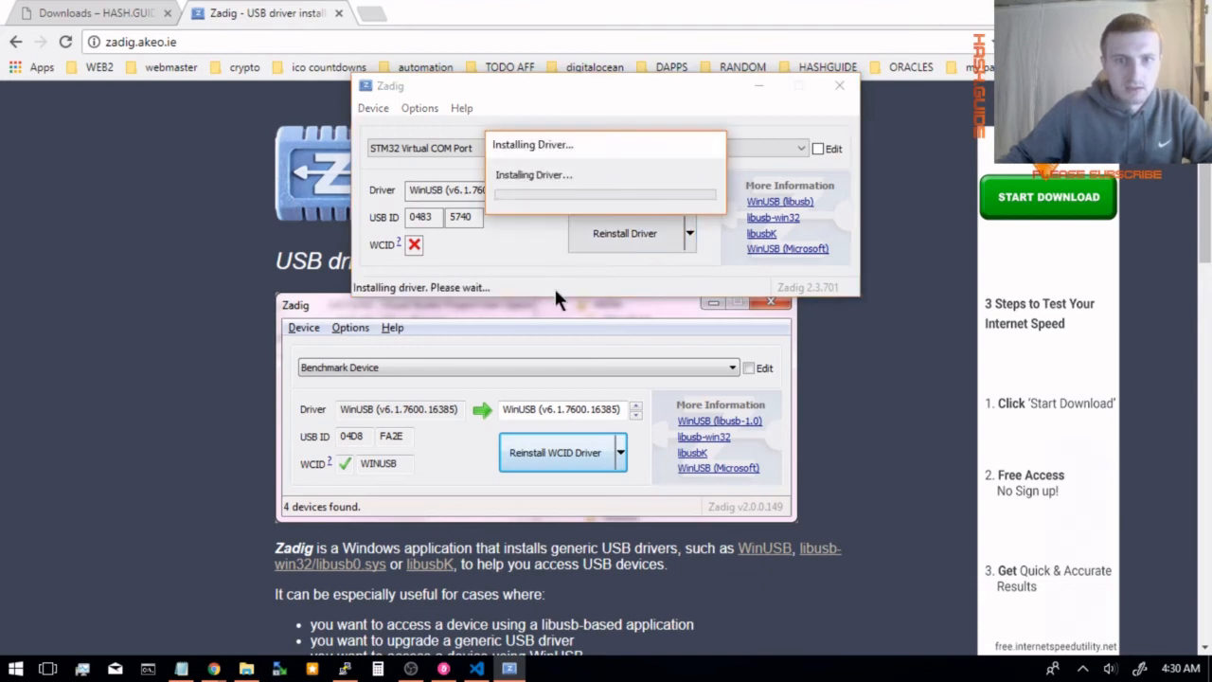
mouse_move(428, 459)
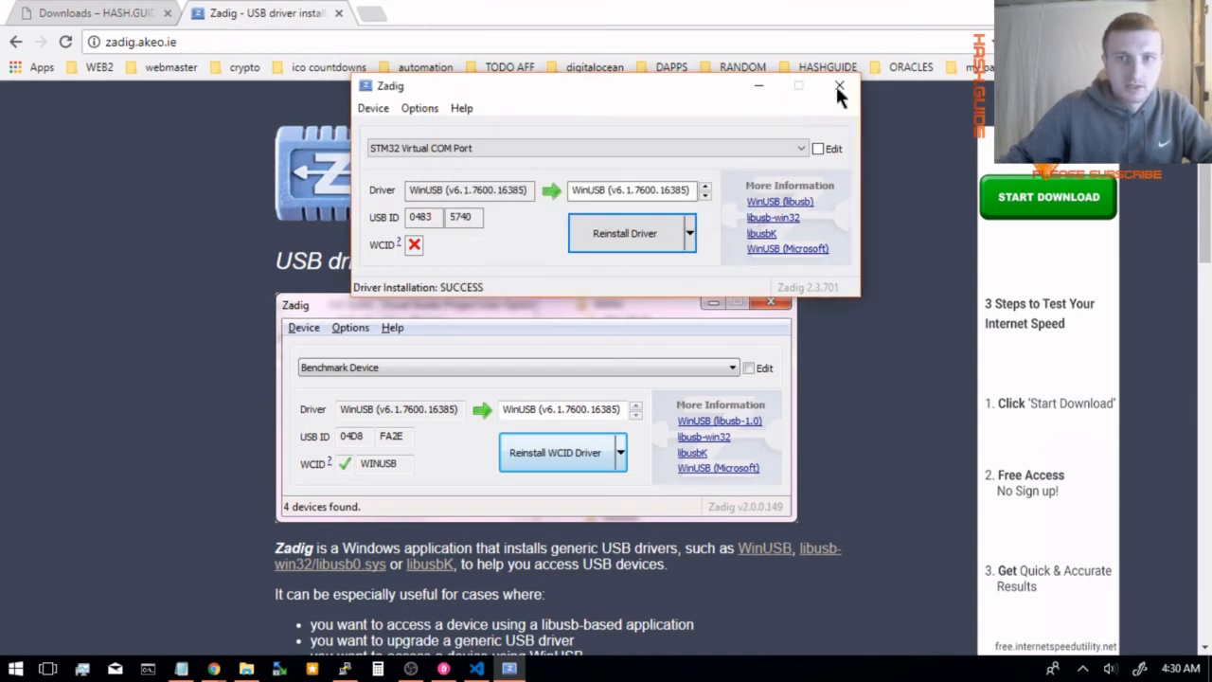
Step: Close Zadig after the successful WinUSB driver install
click(837, 87)
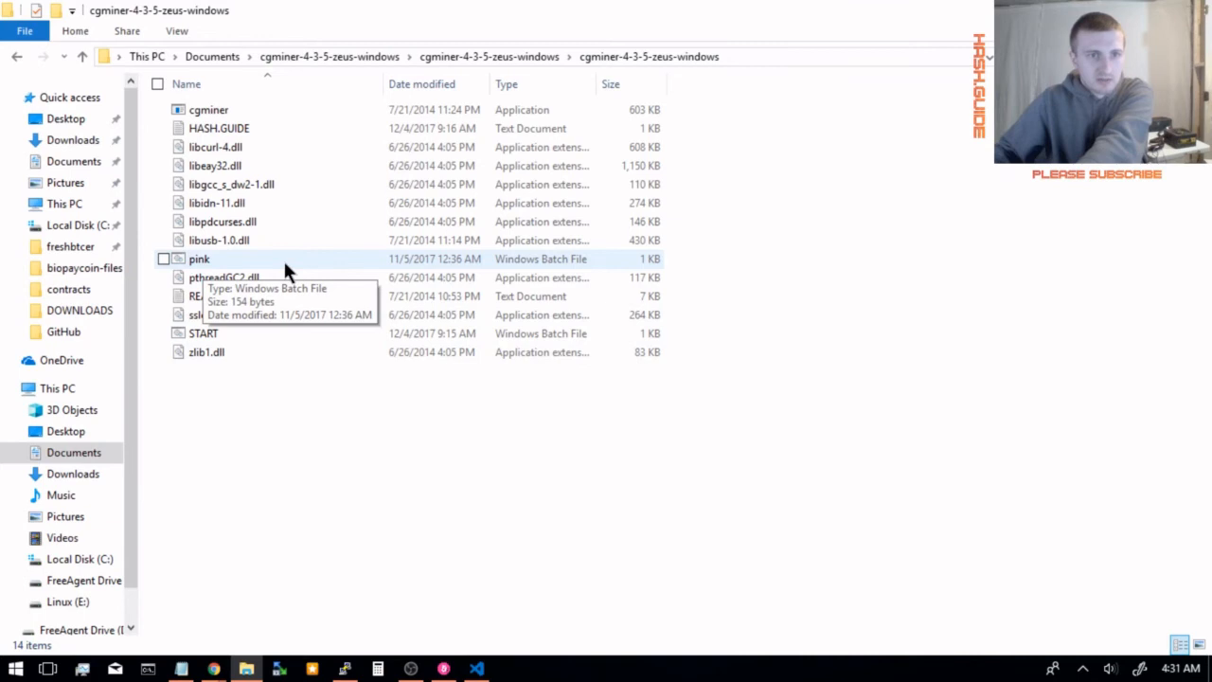
double_click(199, 257)
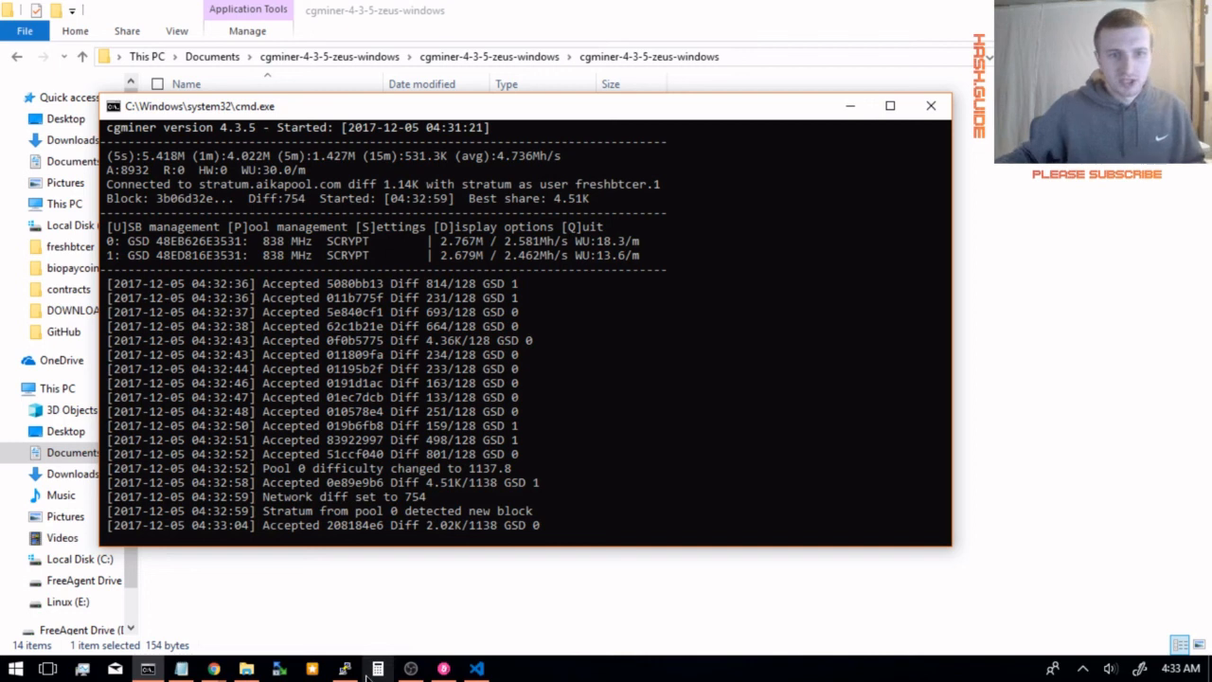
mouse_move(379, 671)
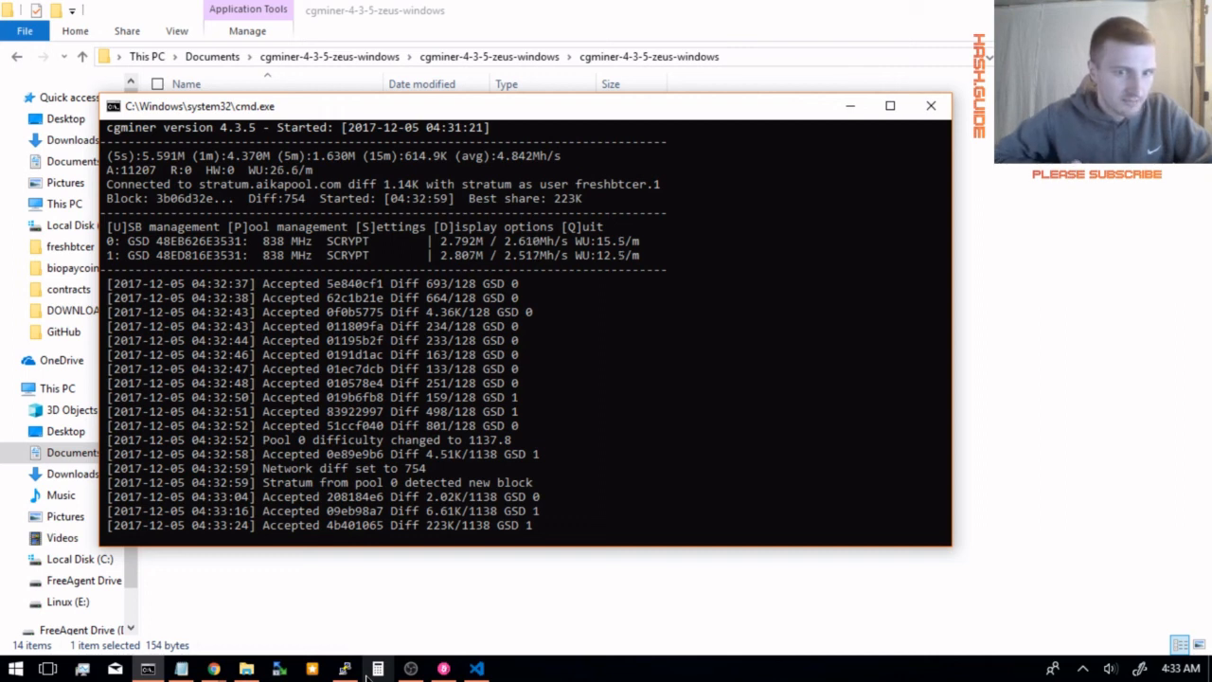
mouse_move(345, 670)
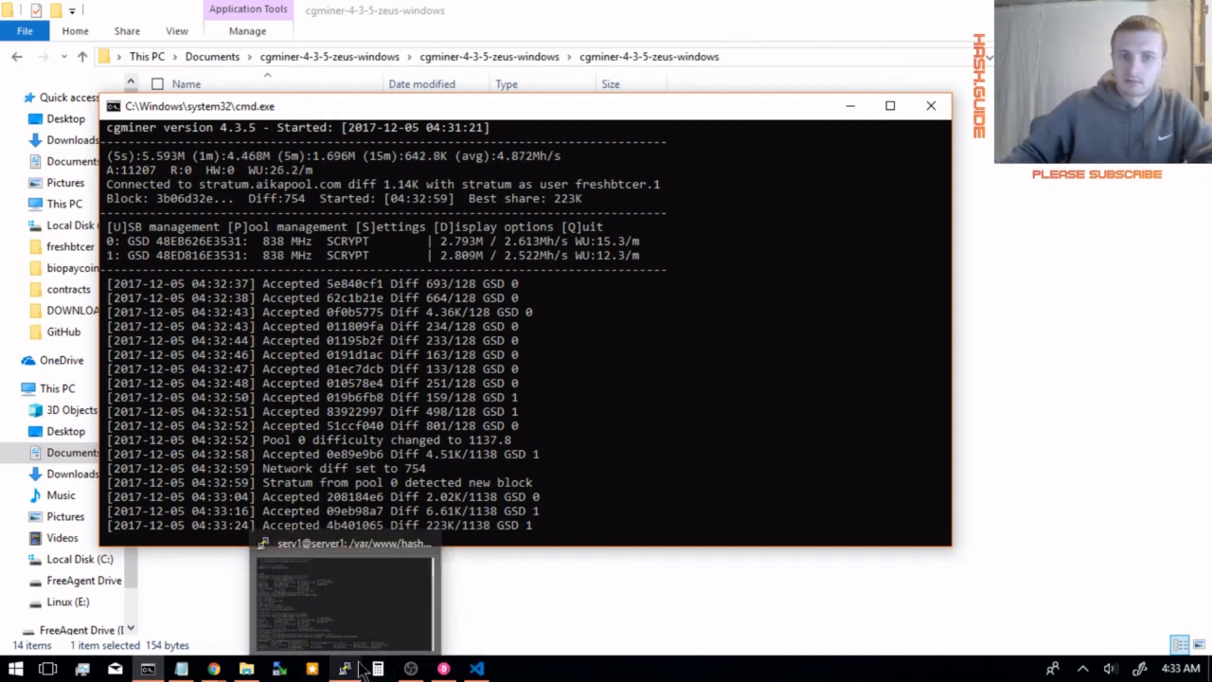